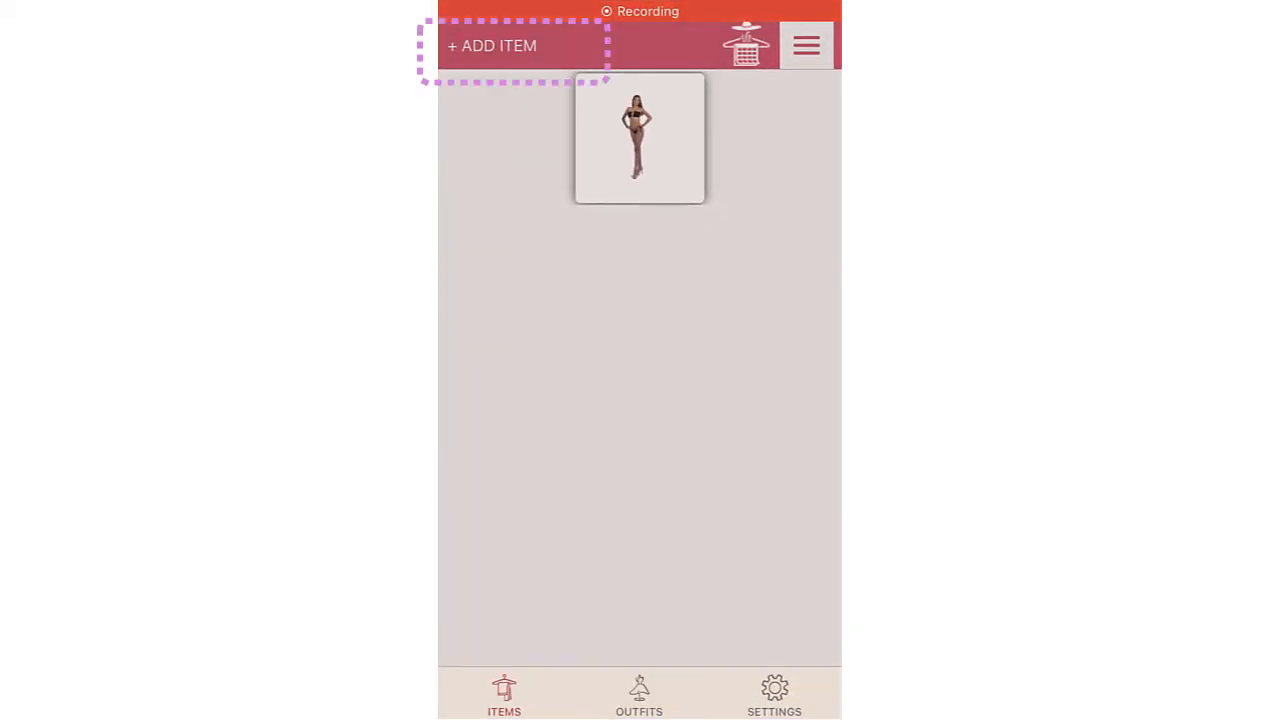
Start a new item and photograph the grey V-neck T-shirt with the camera
click(492, 46)
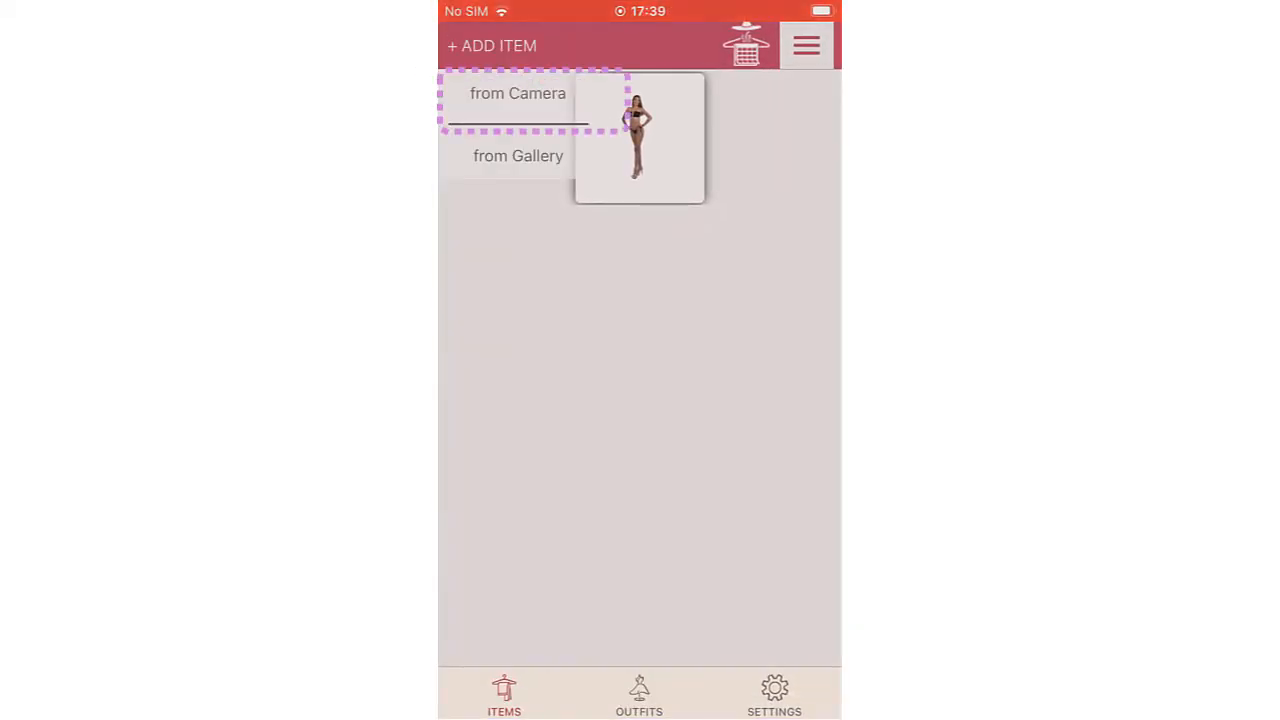
click(518, 93)
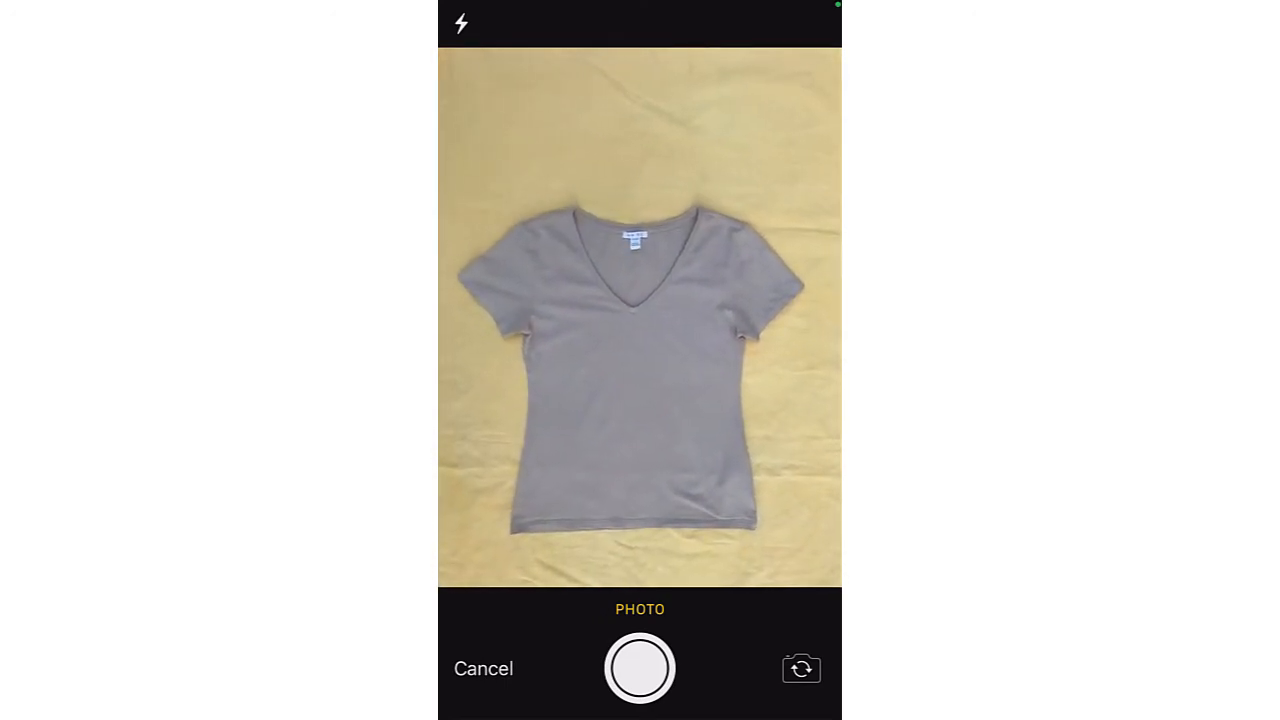
click(639, 668)
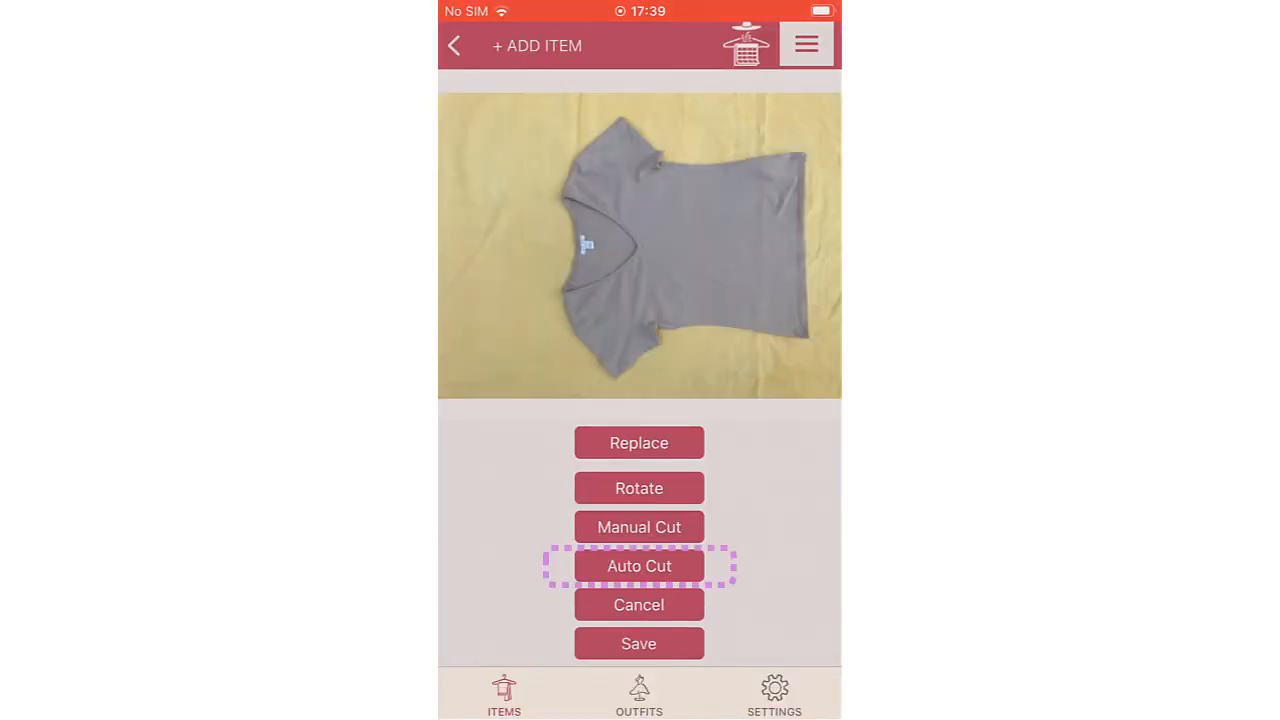
Auto-cut the T-shirt from its yellow background, rotate it upright, refine the outline, and accept
click(639, 565)
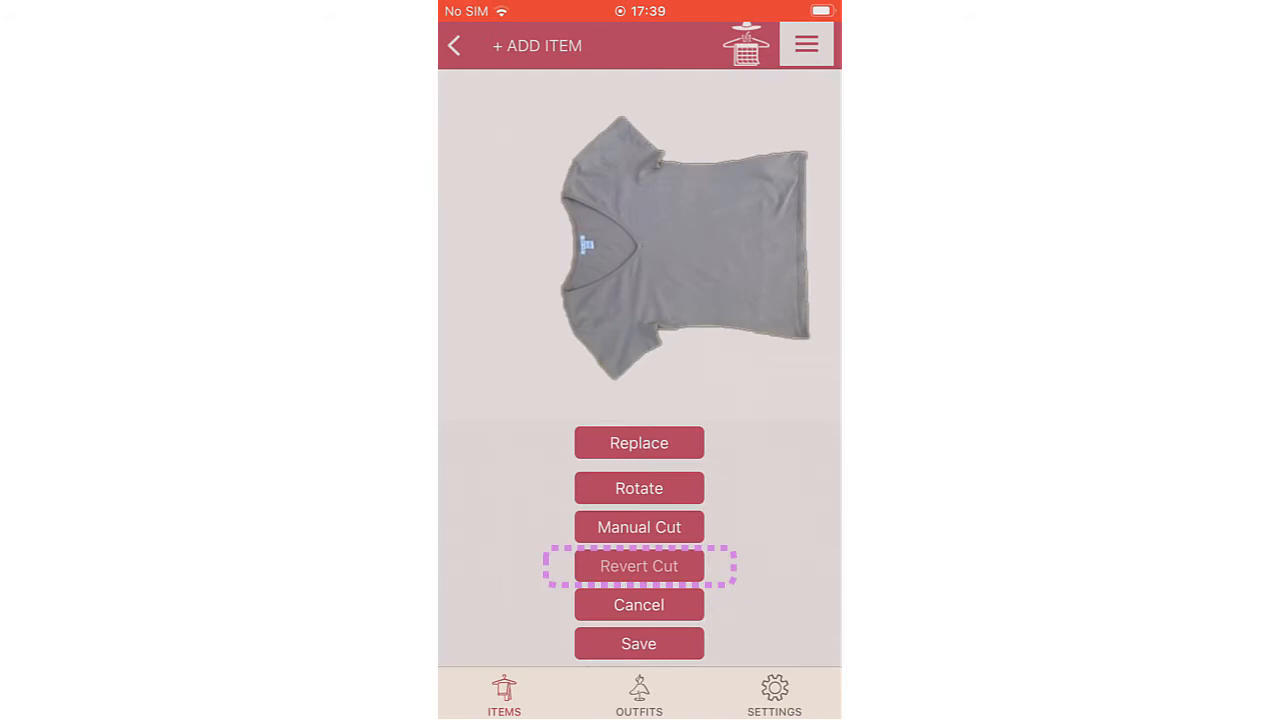
click(638, 566)
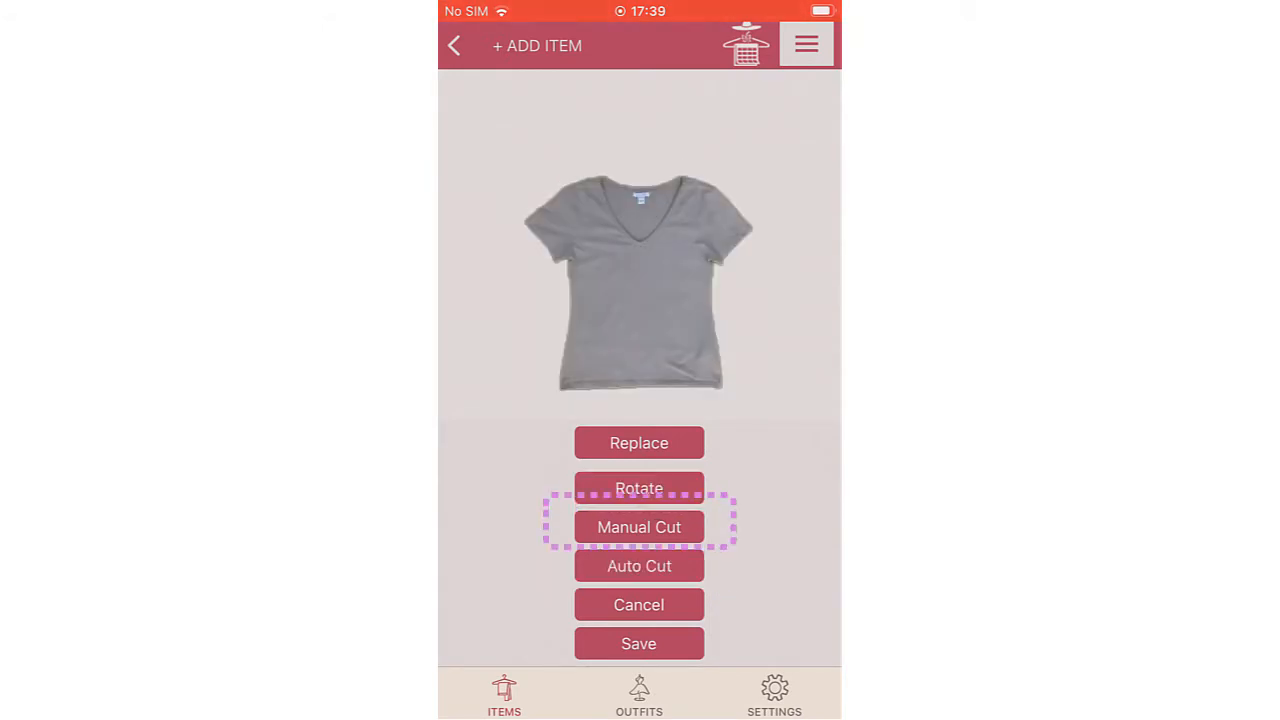
click(638, 527)
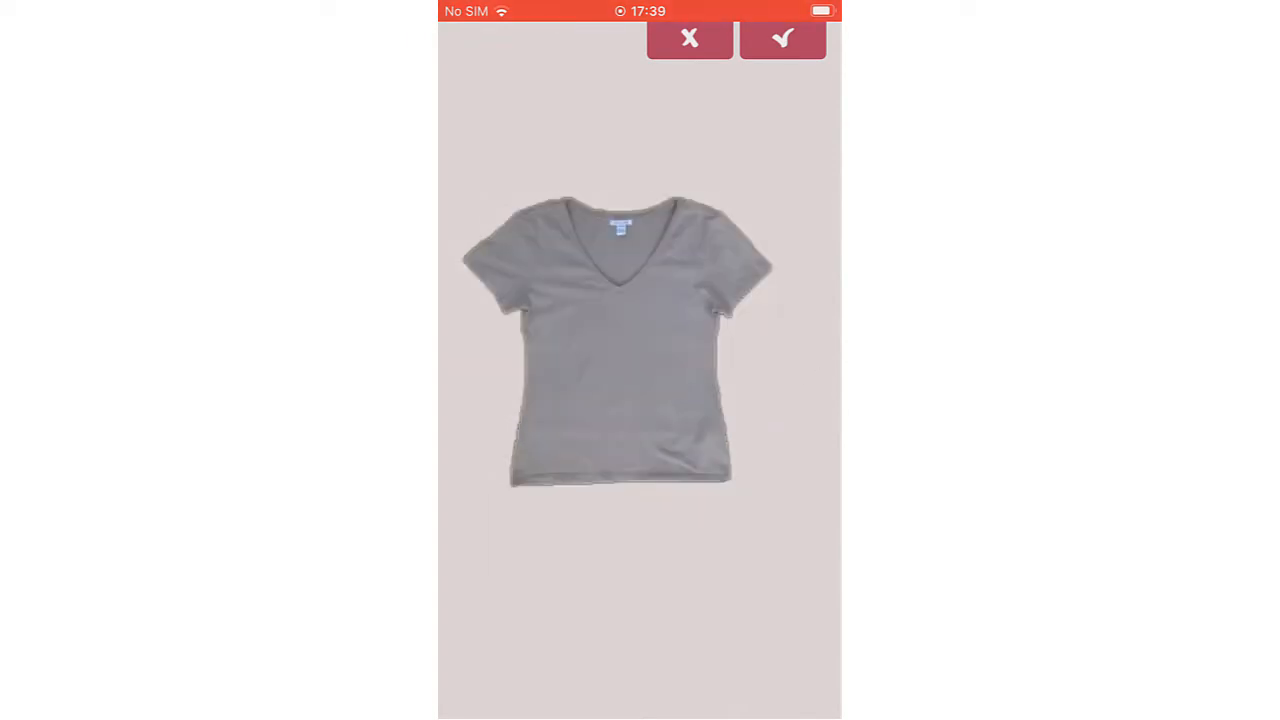
click(782, 38)
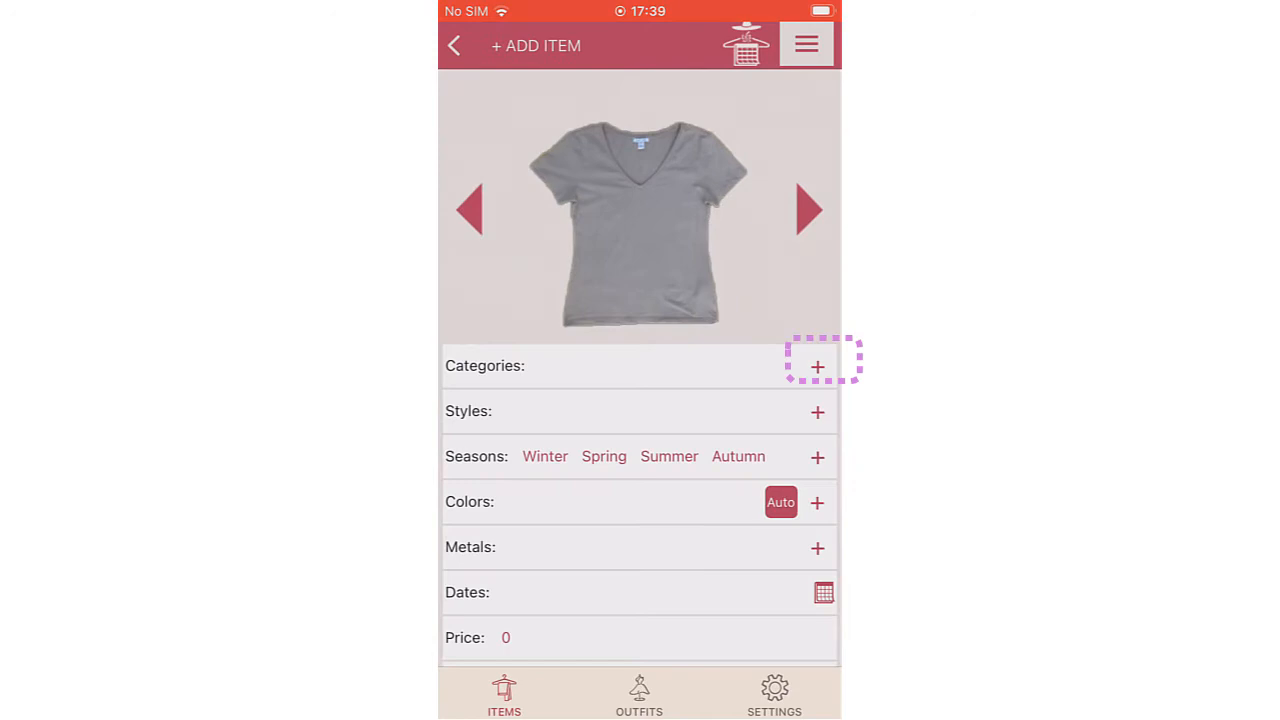
Set the new item's category to T-shirts
click(817, 365)
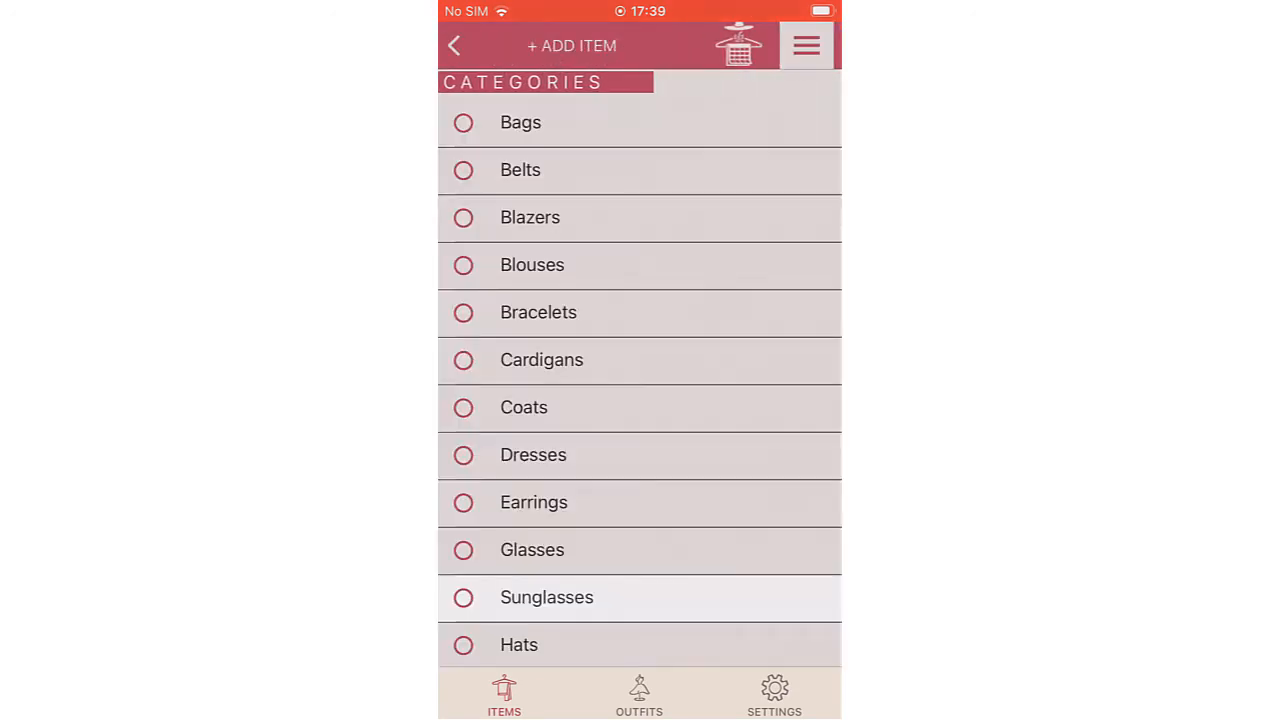
scroll(down, 3)
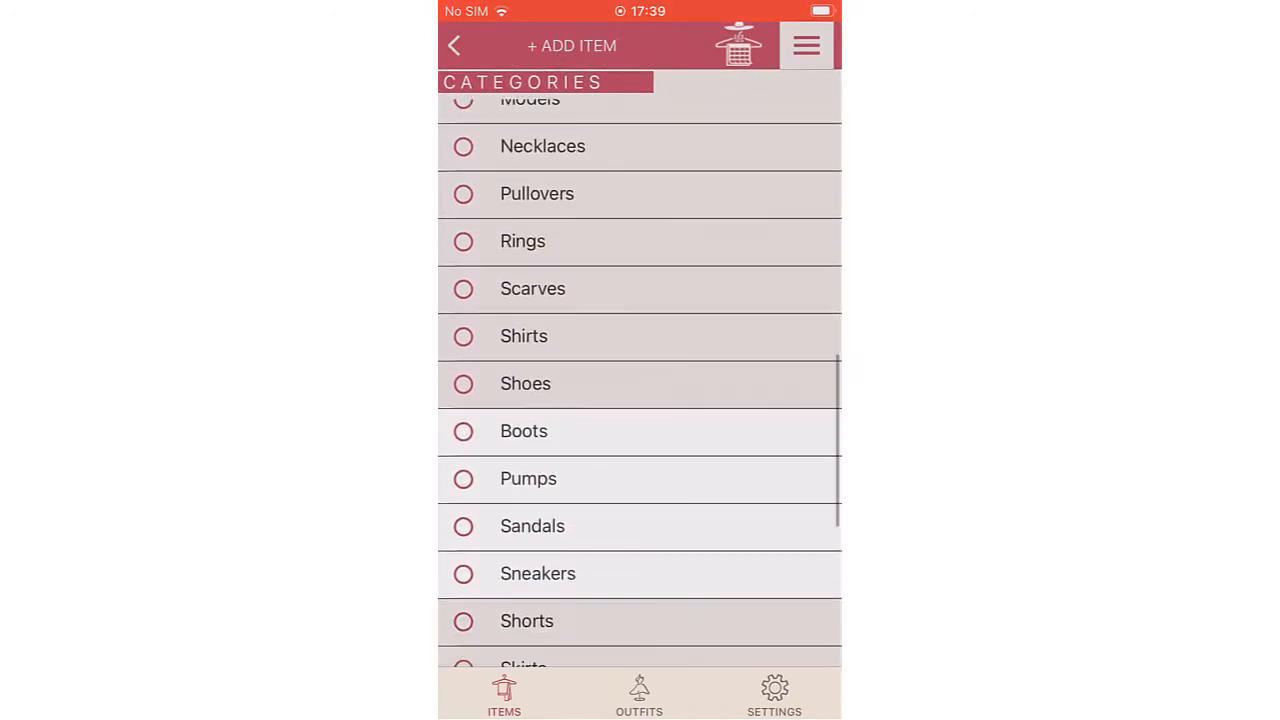
scroll(down, 3)
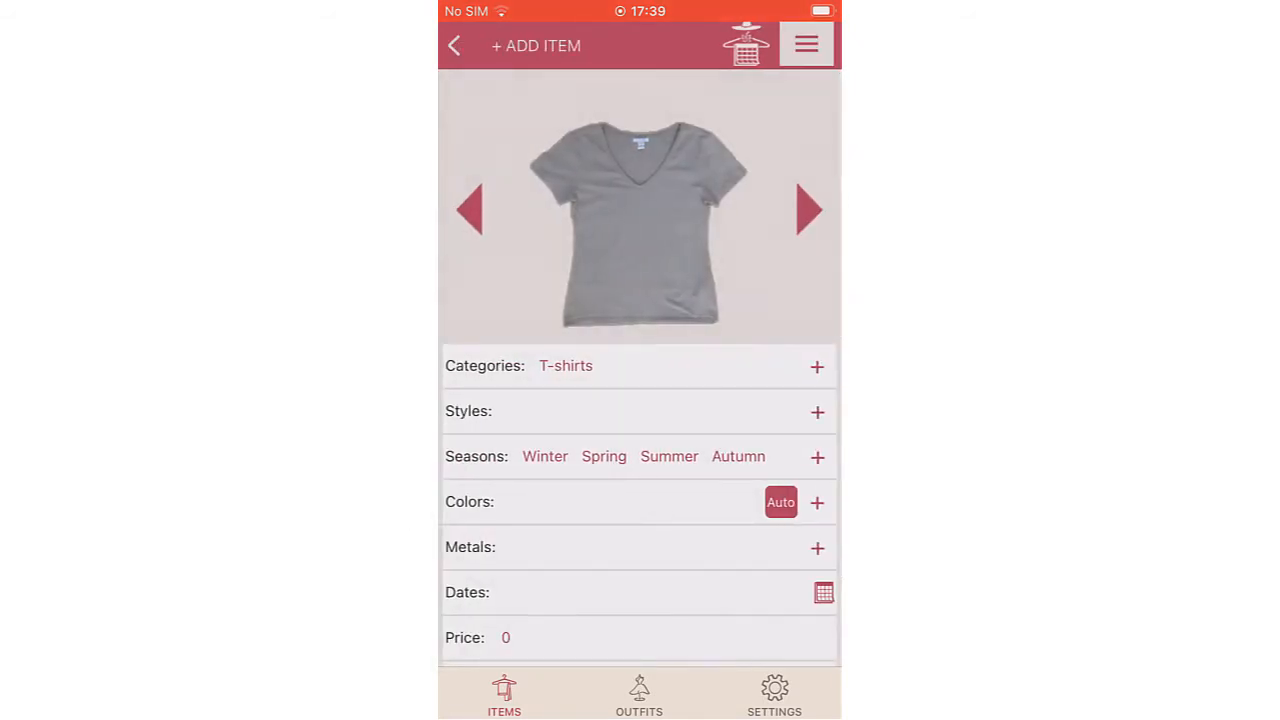
Auto-detect the colour, remove grey, and pick a lighter beige shade
click(780, 502)
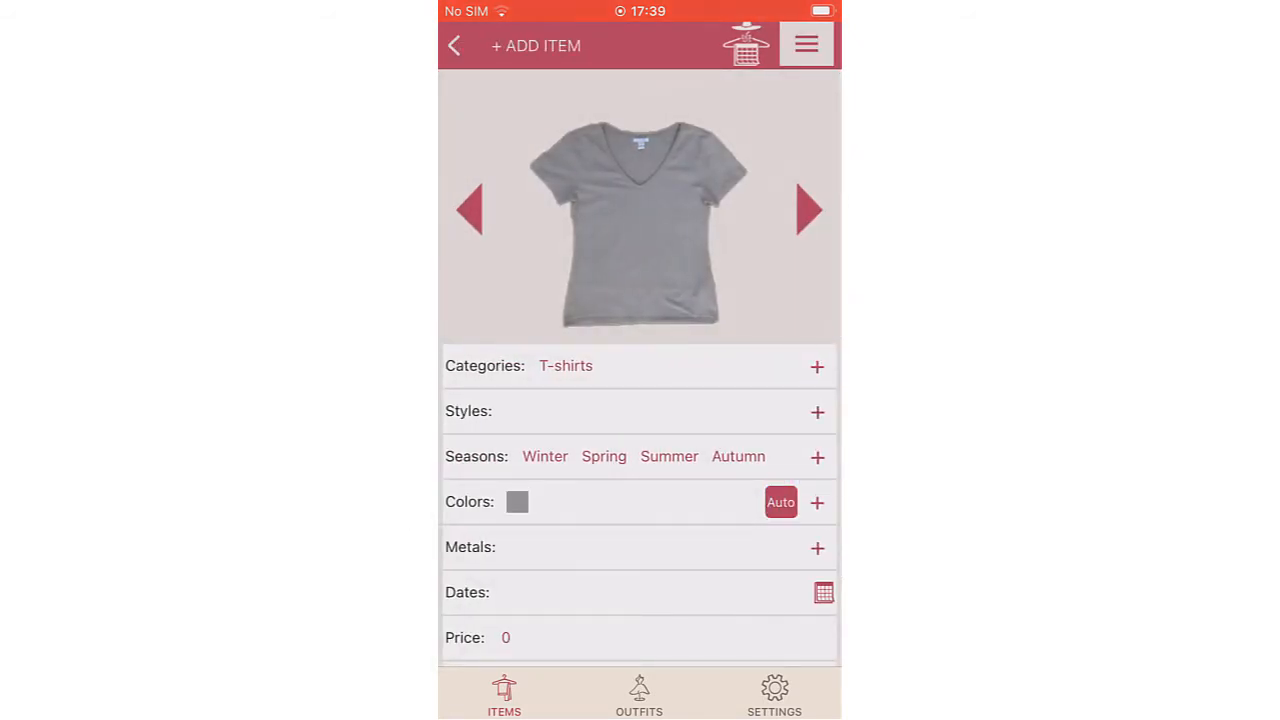
click(817, 501)
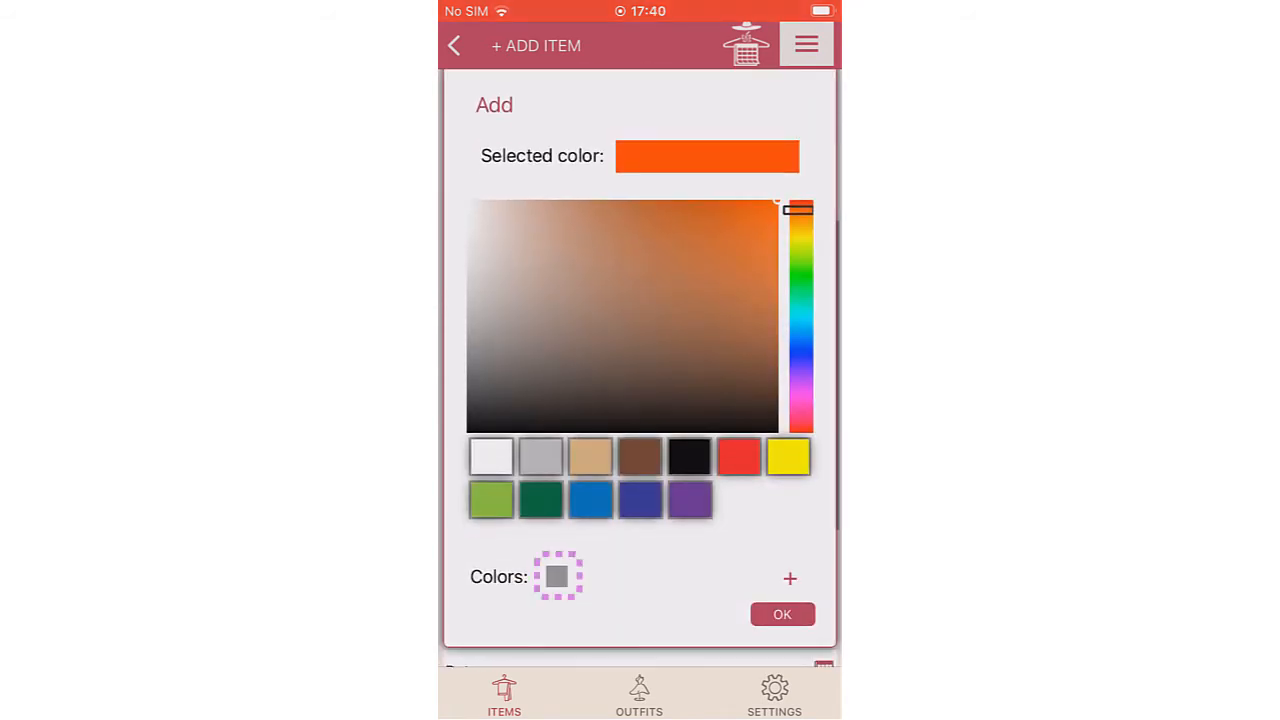
click(557, 576)
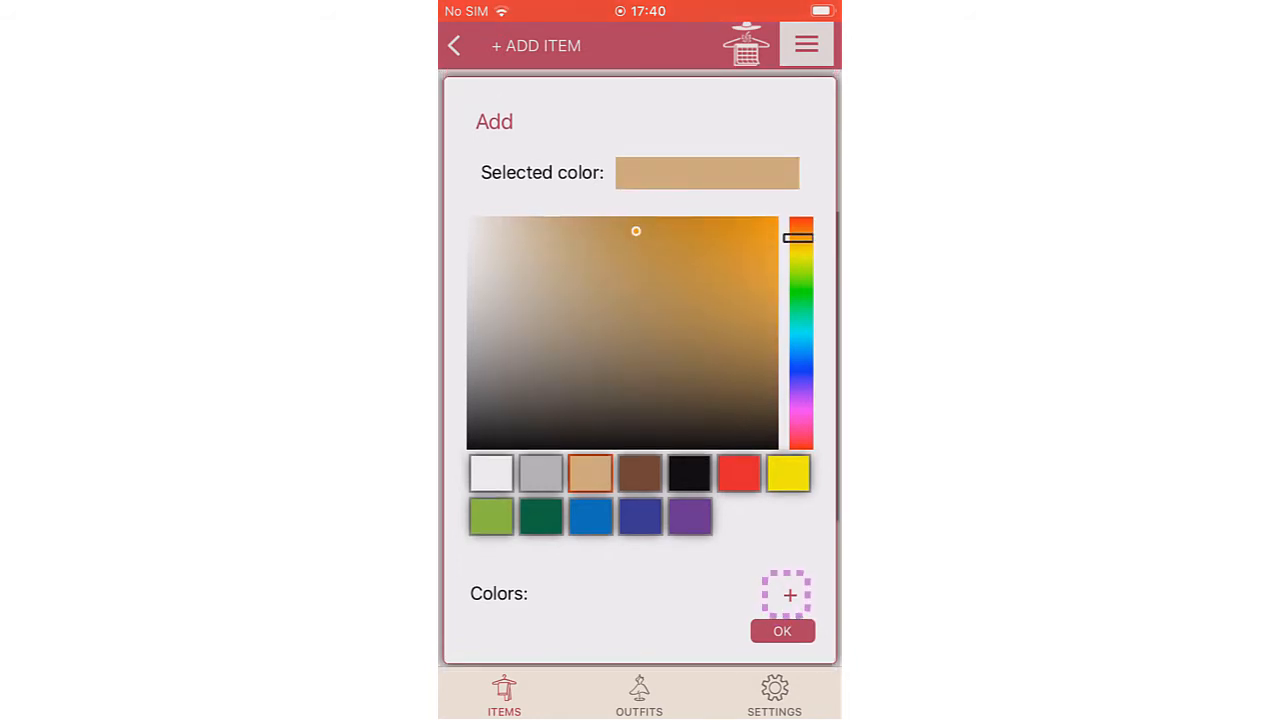
click(570, 240)
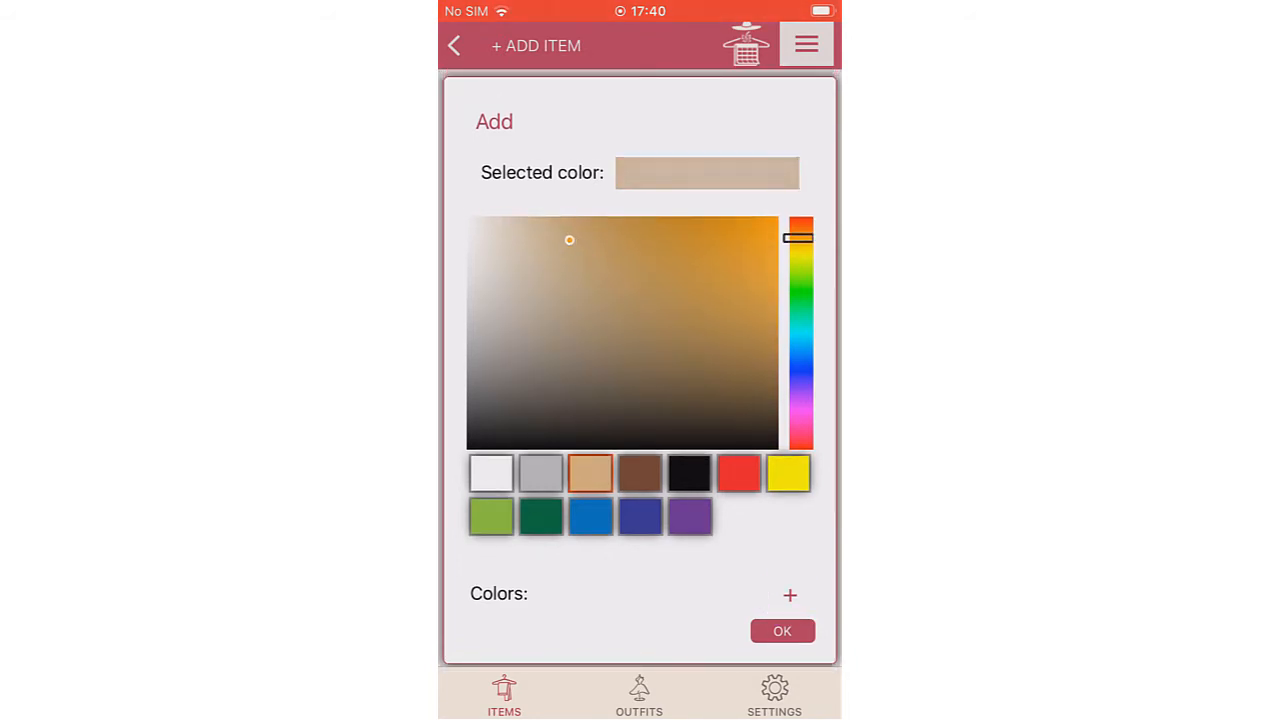
click(782, 631)
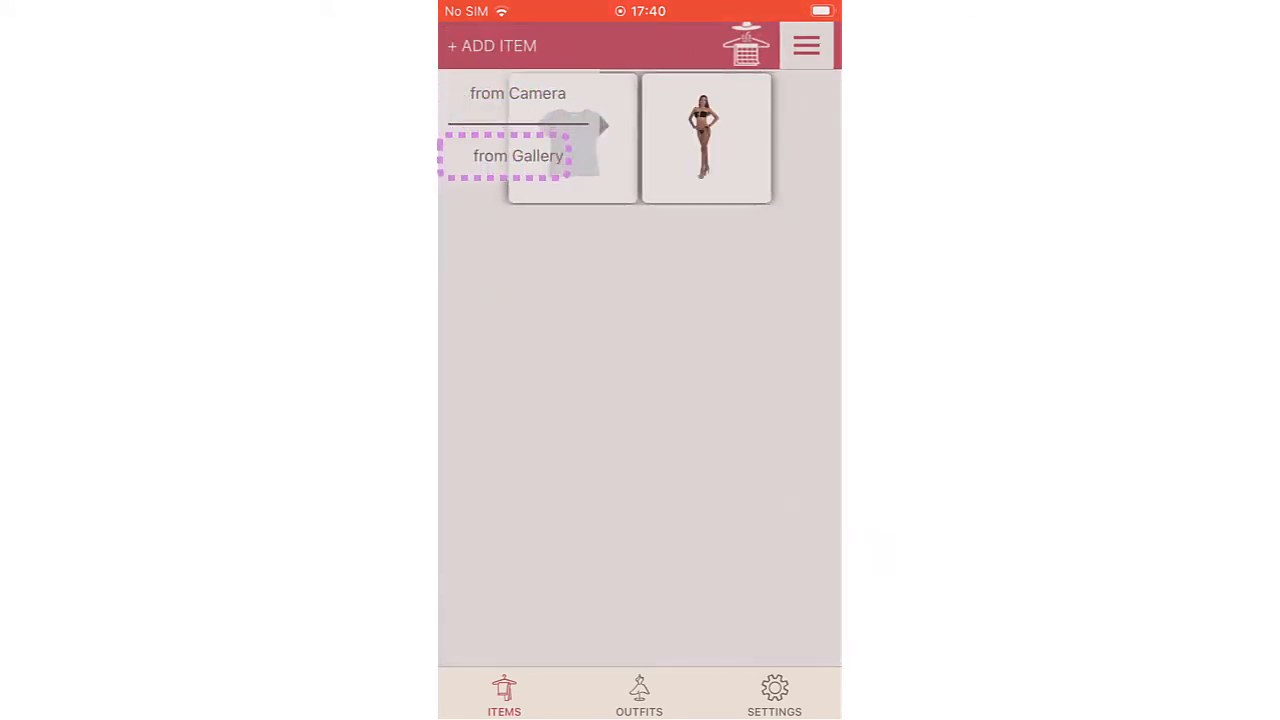
Add the black Converse sneakers from the library, style Casual, price 145, then return to items
click(518, 155)
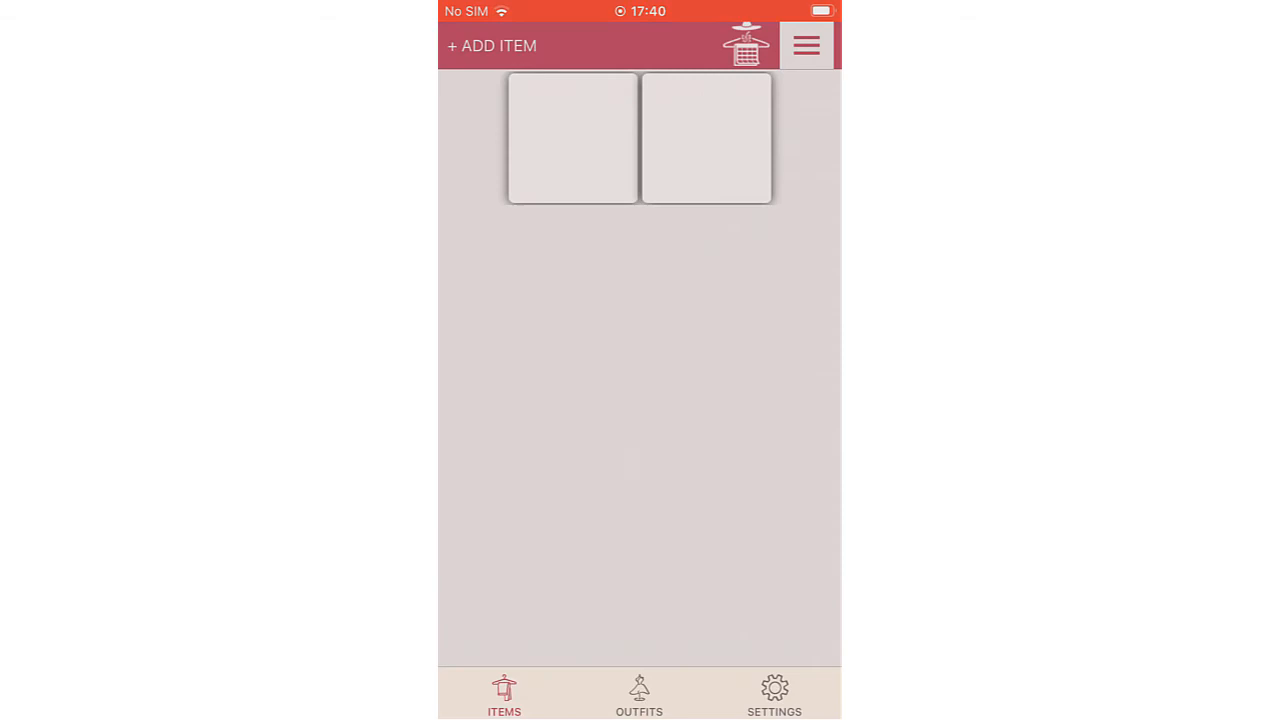
click(573, 138)
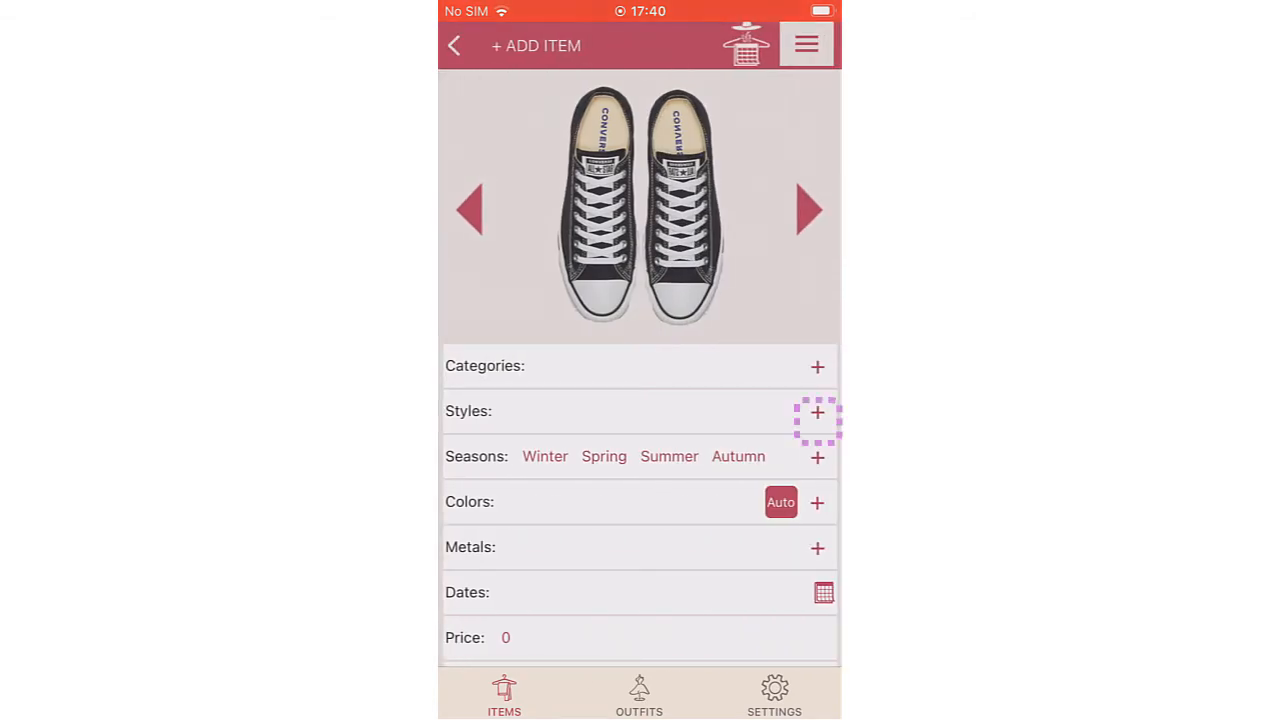
click(817, 411)
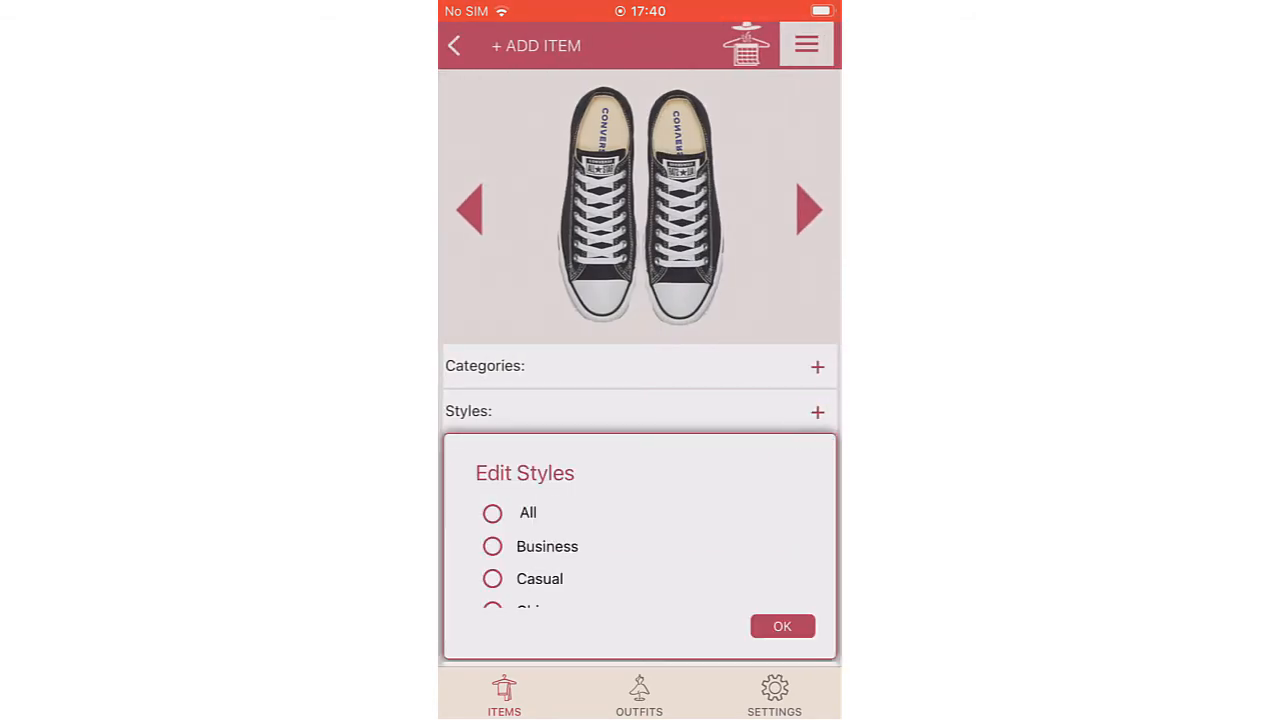
click(782, 625)
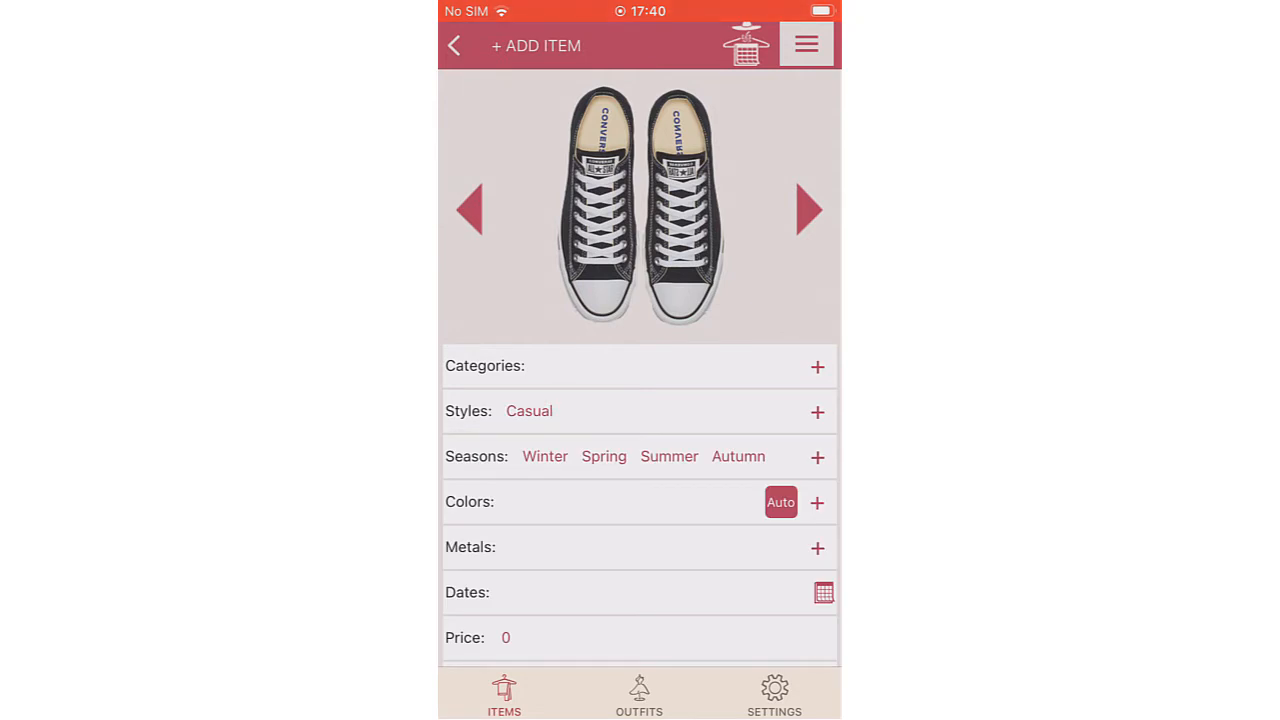
scroll(down, 3)
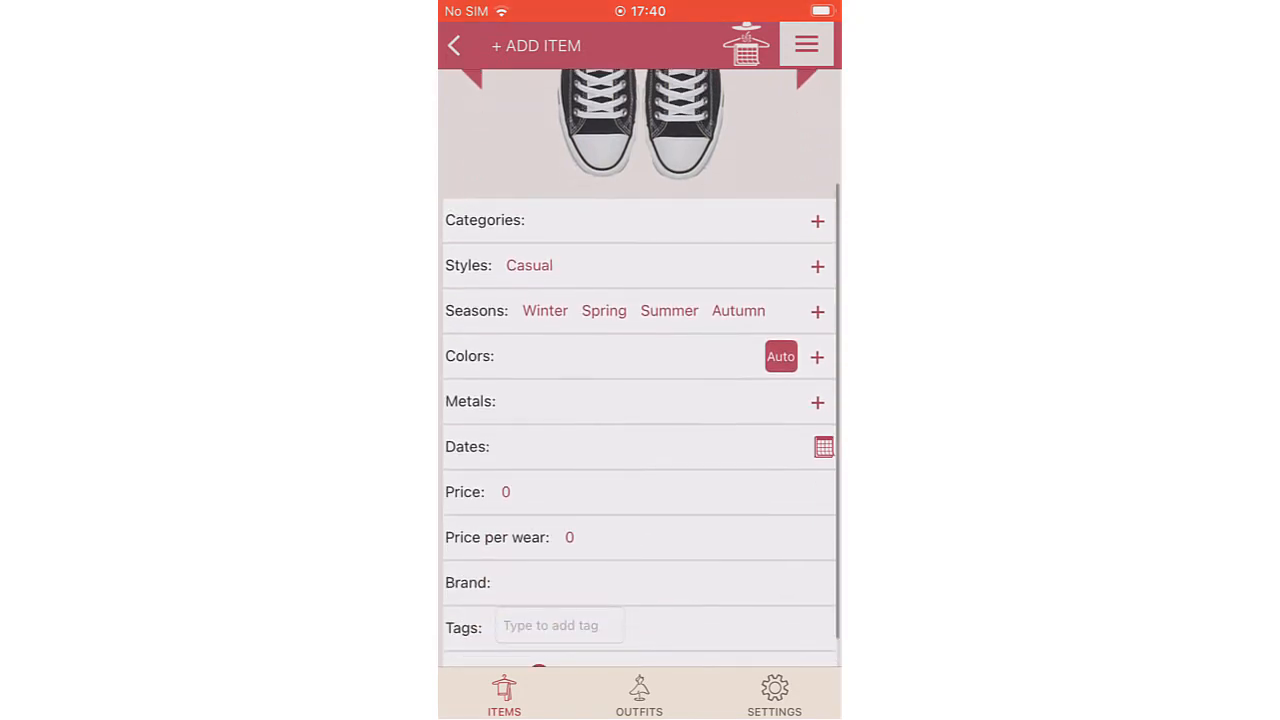
click(505, 491)
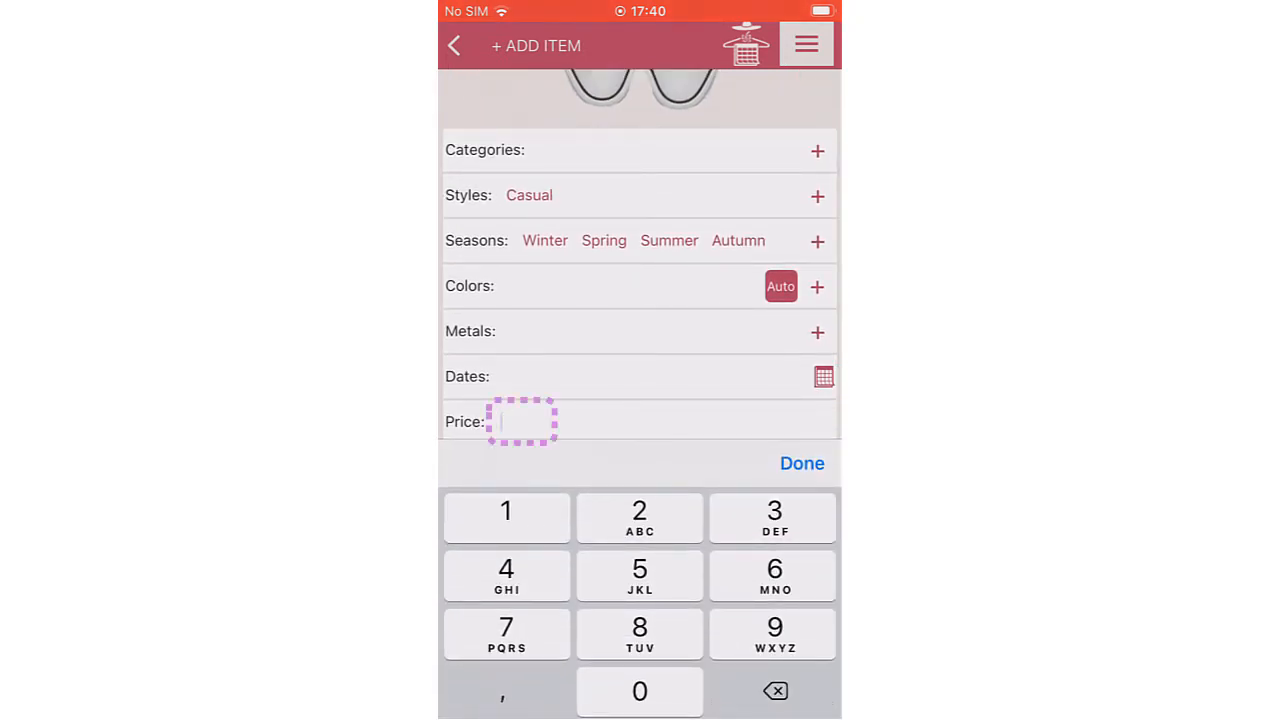
text(145)
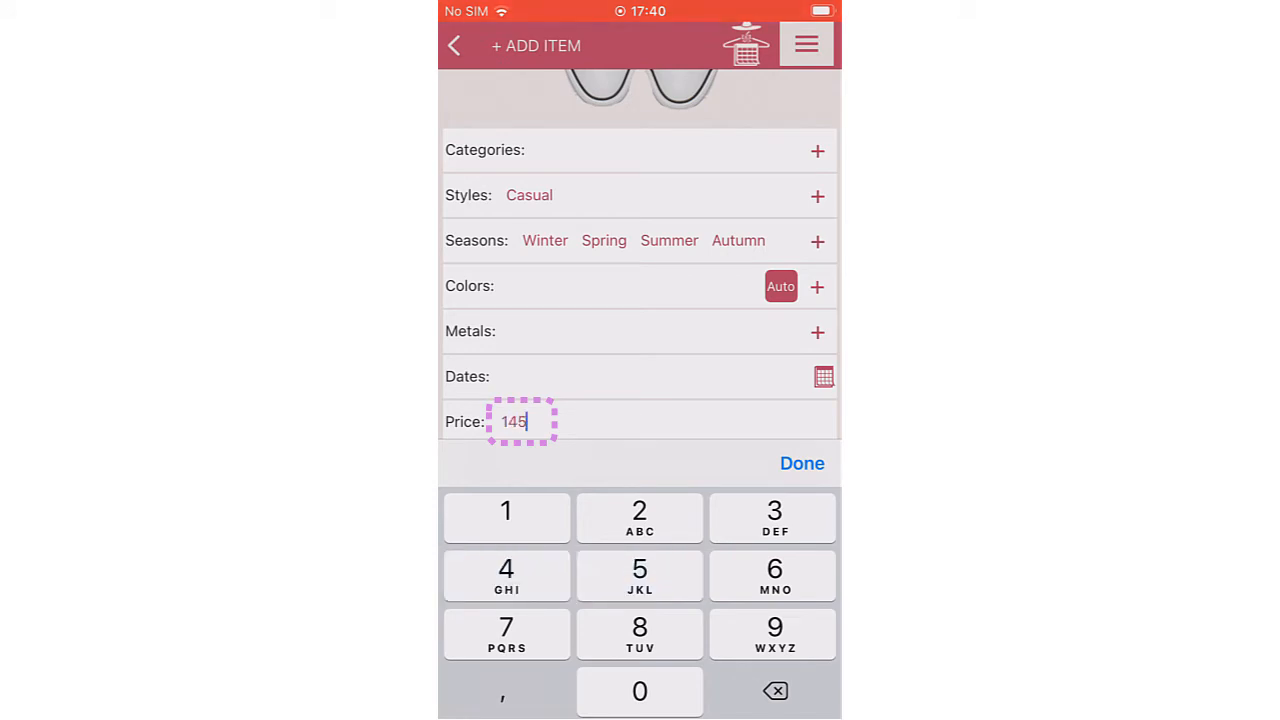
click(802, 463)
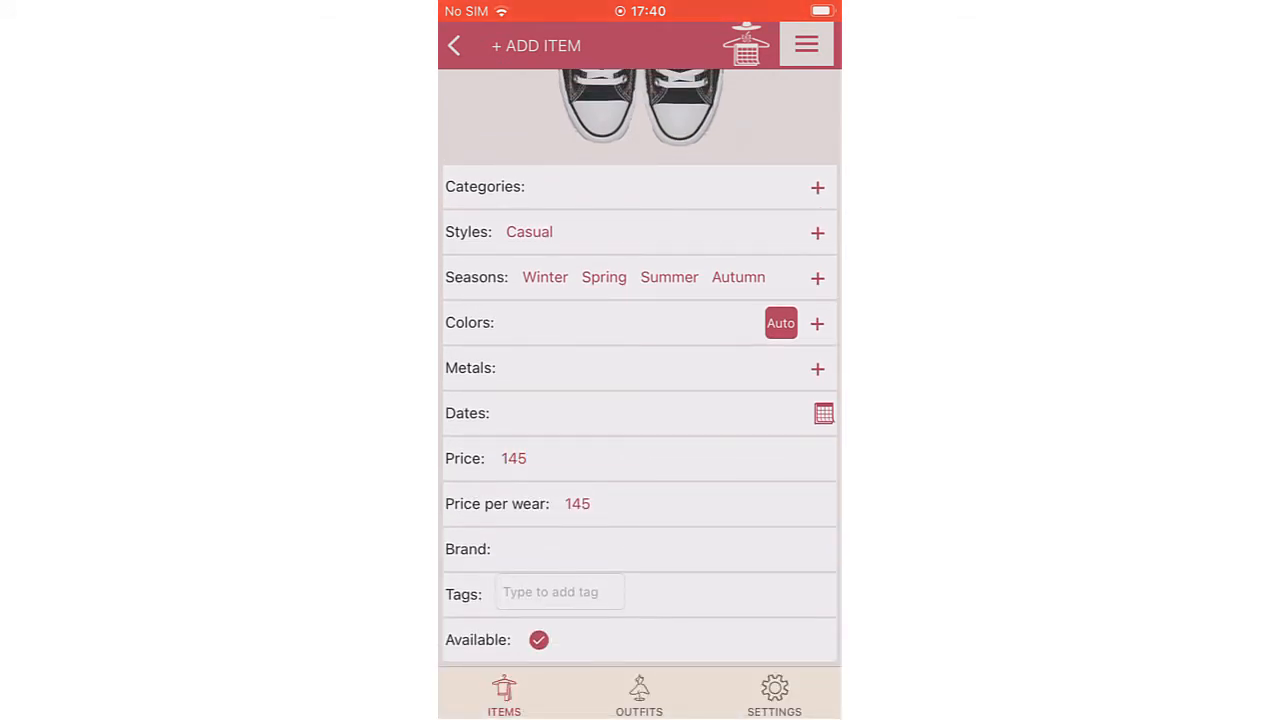
click(454, 45)
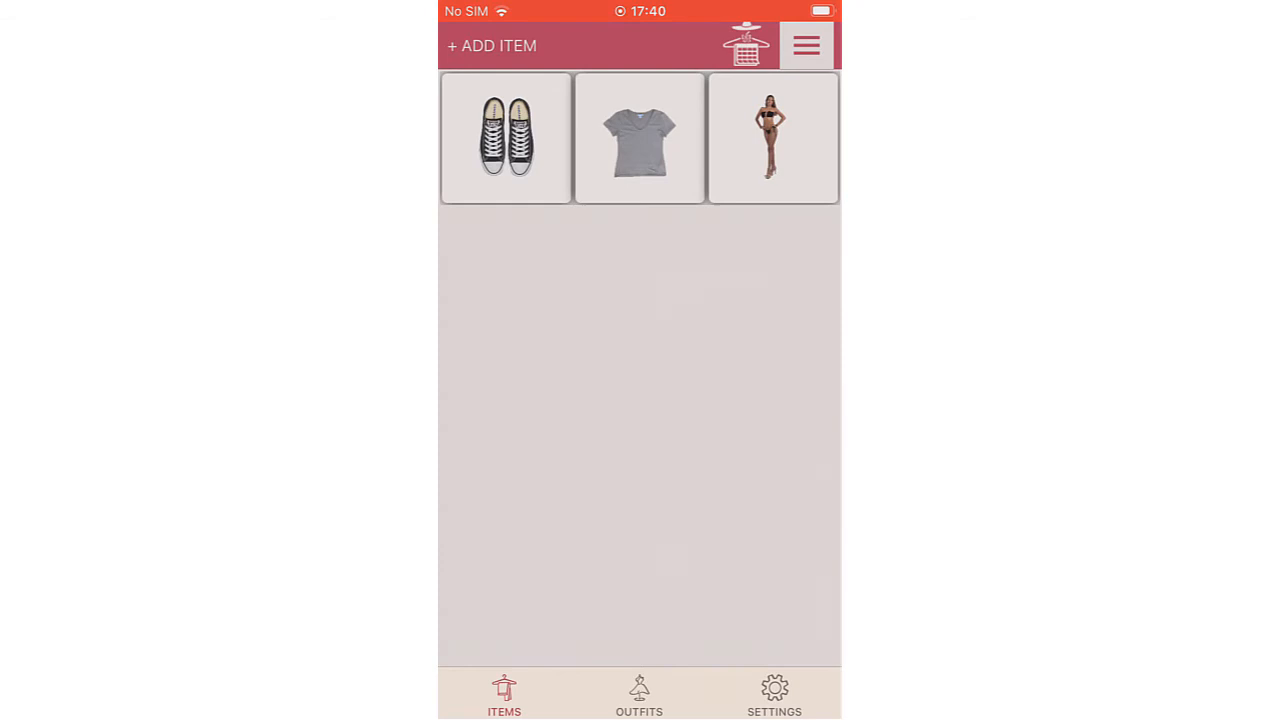
Run the AI Stylist and cycle suggestions to the white skirt and sneakers outfit
click(639, 695)
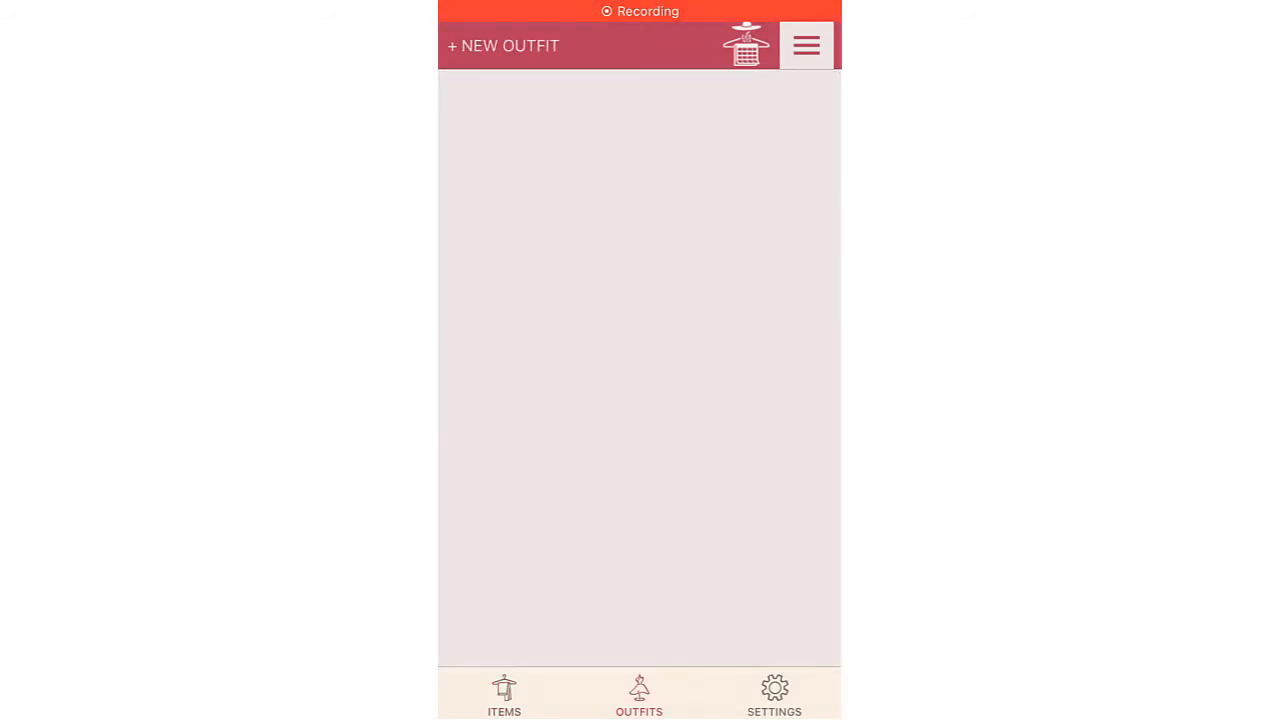
click(503, 45)
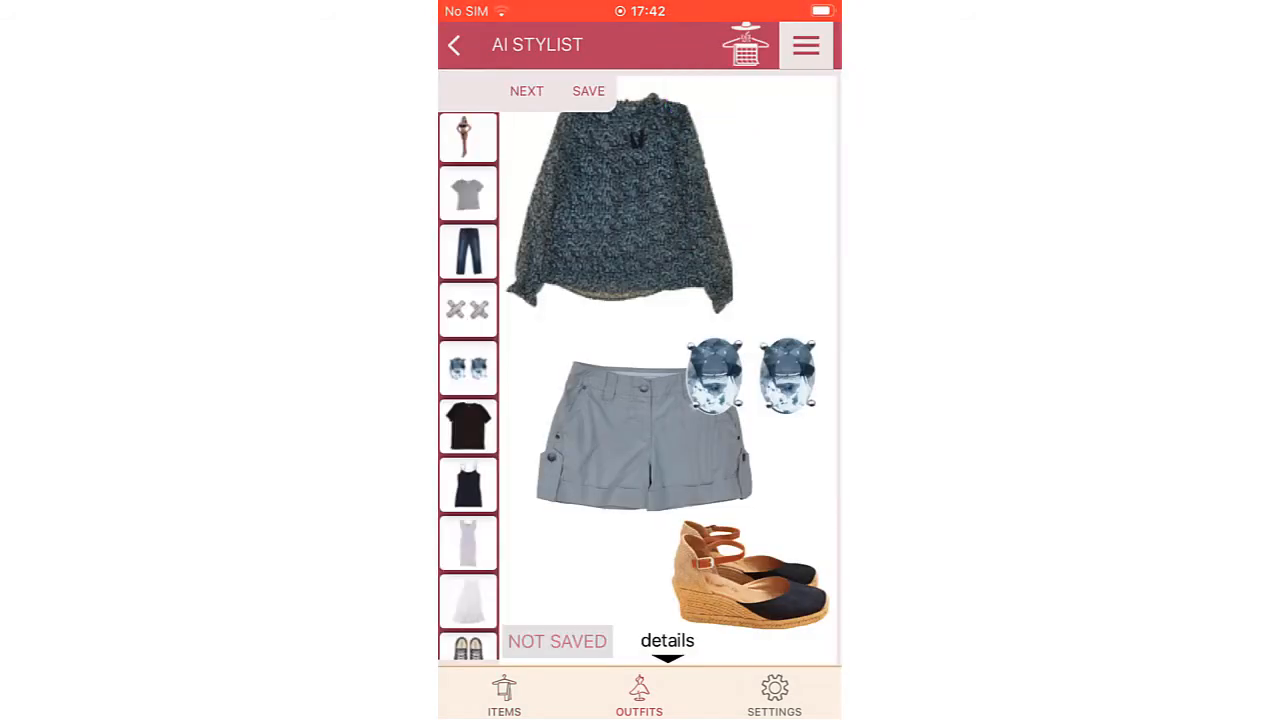
click(526, 91)
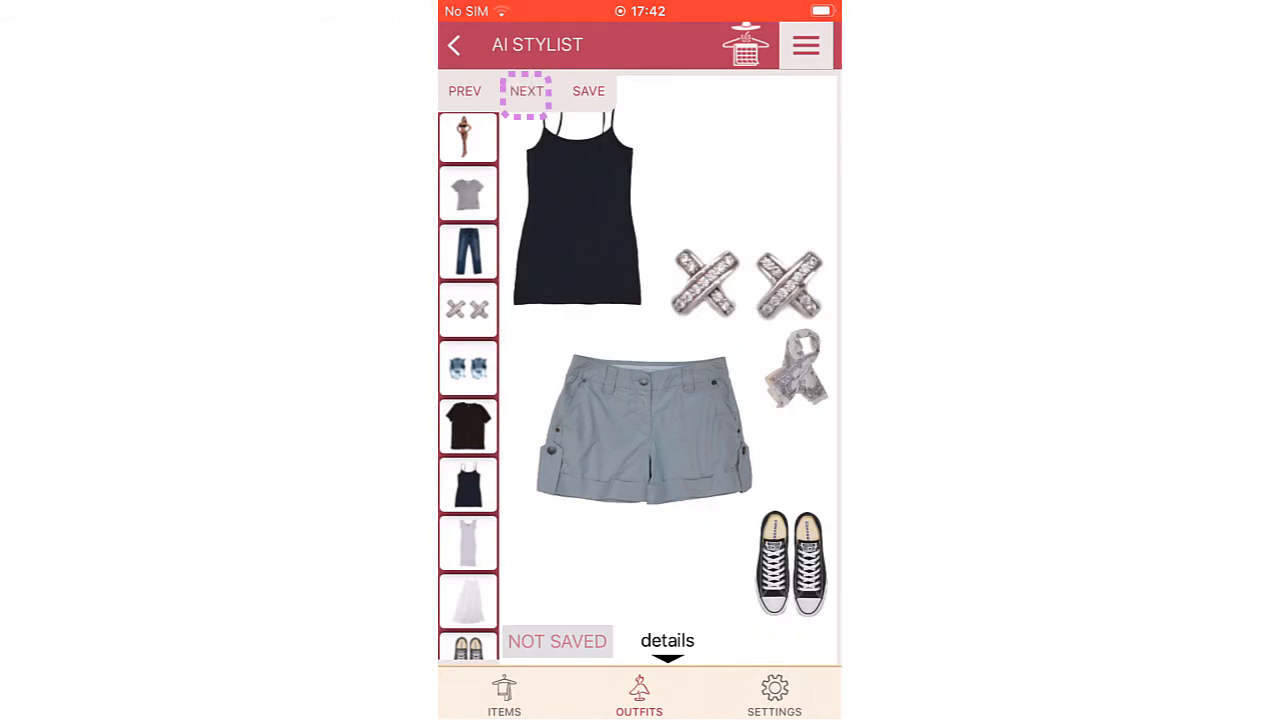
click(527, 91)
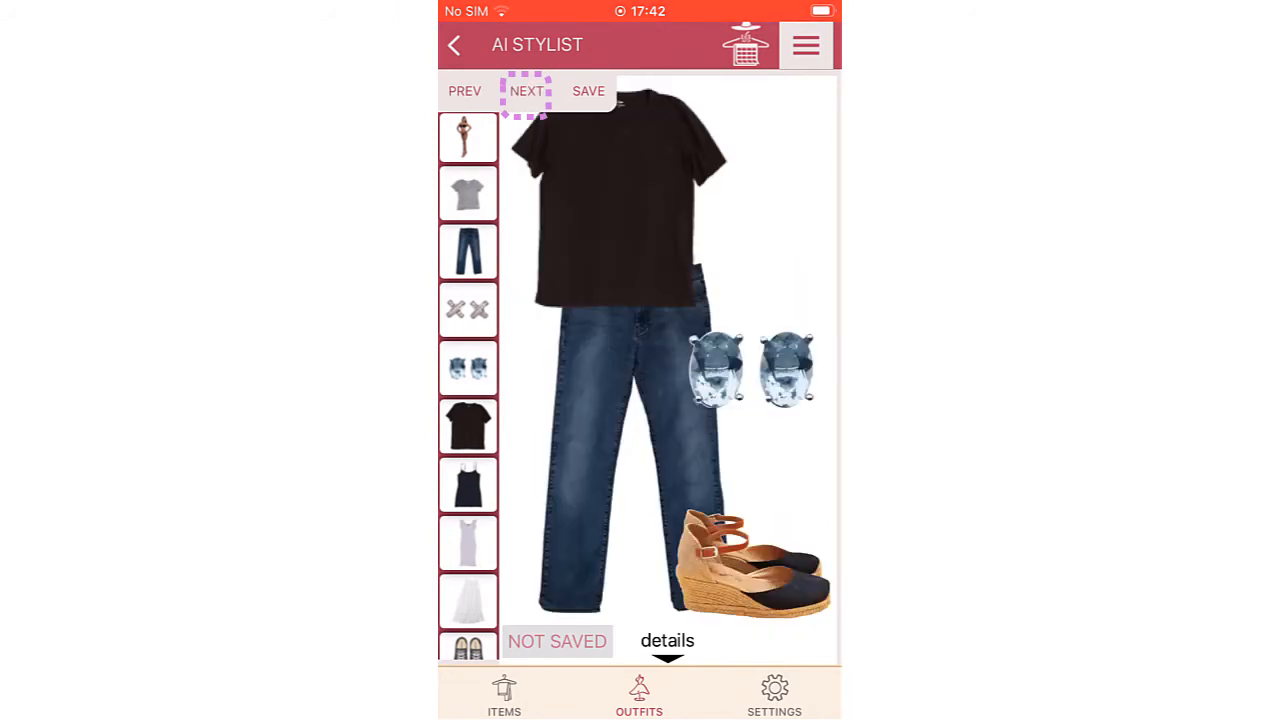
click(527, 91)
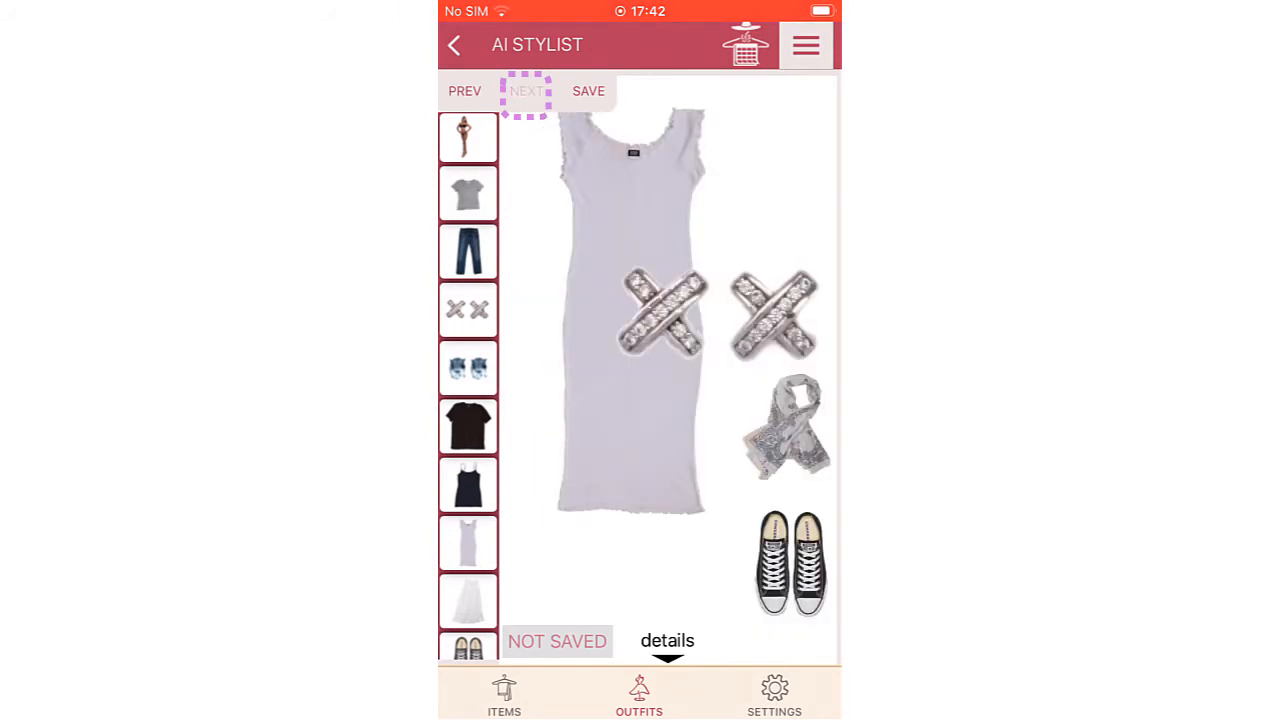
click(526, 91)
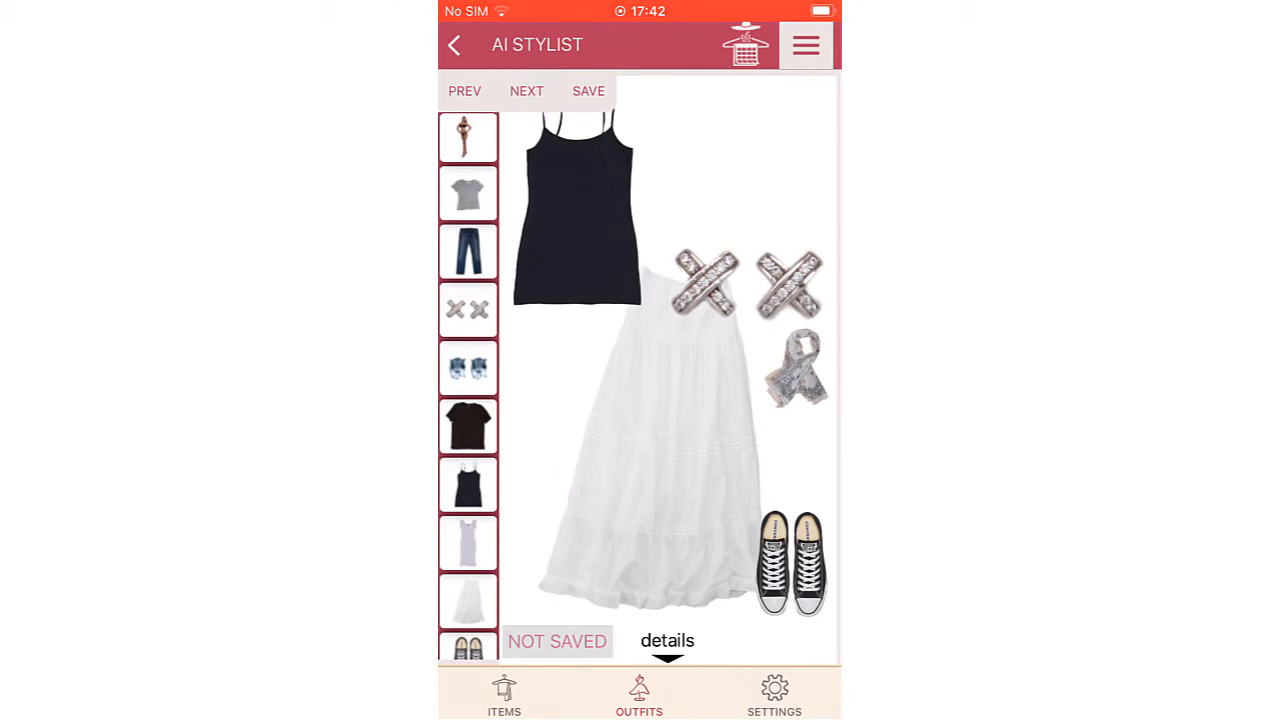
Delete the outfit's black top and bring in the grey T-shirt
click(575, 220)
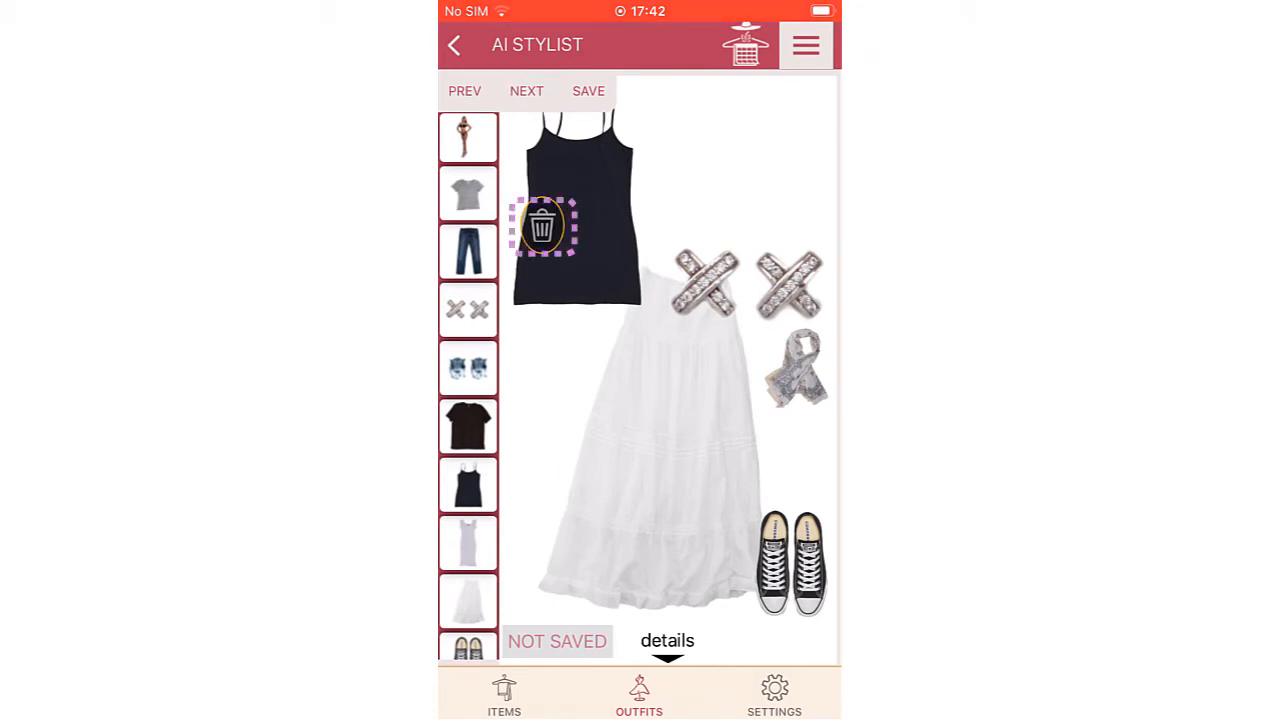
click(543, 225)
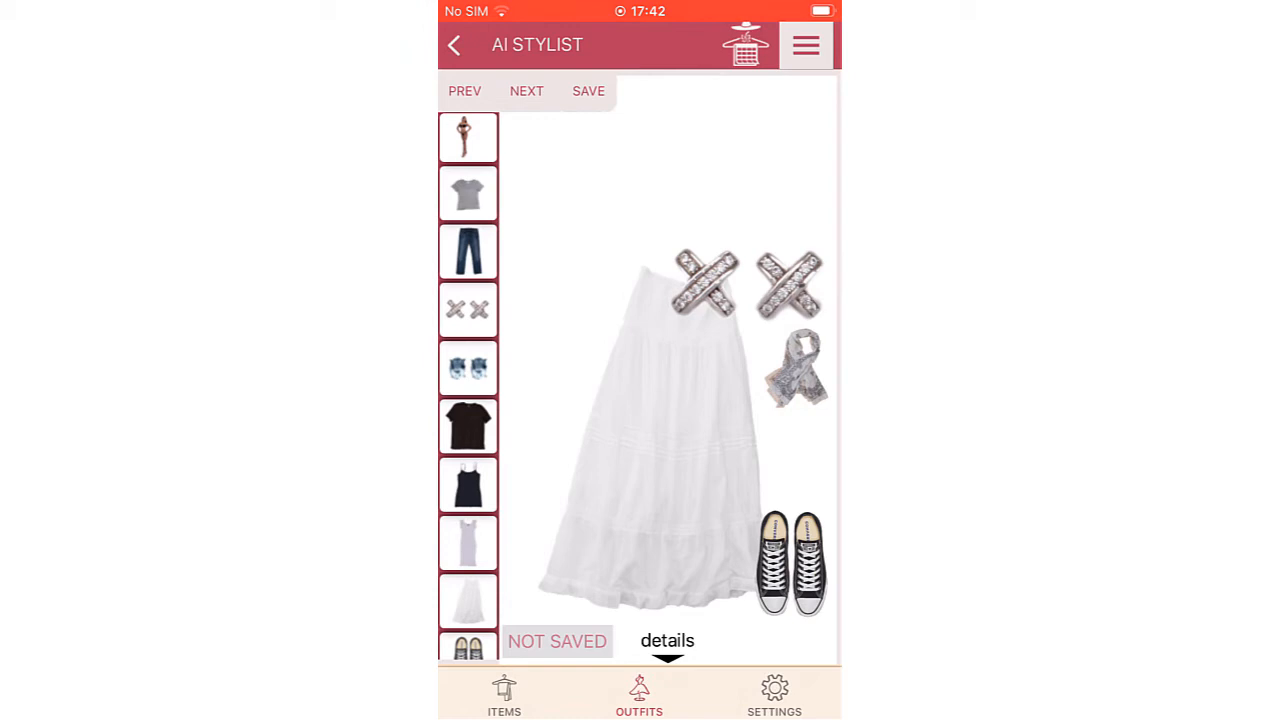
click(467, 193)
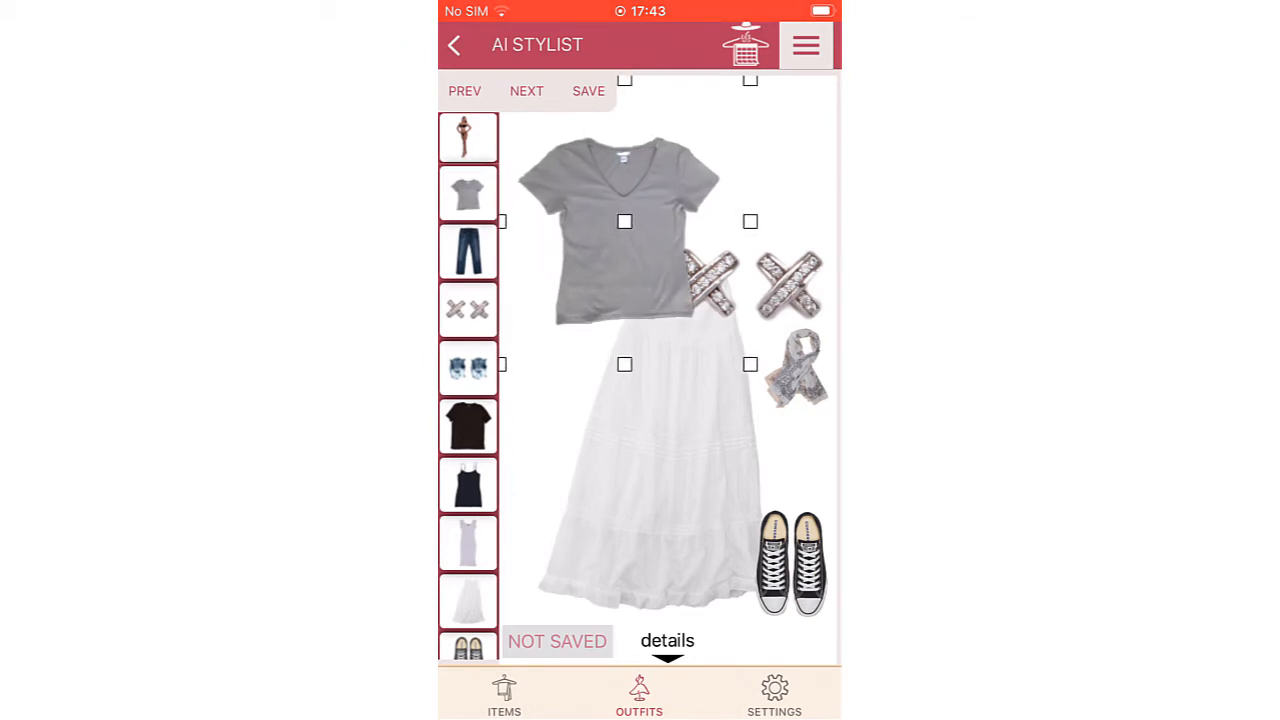
Adjust the white skirt, add the model, and save the grey T-shirt outfit
click(468, 193)
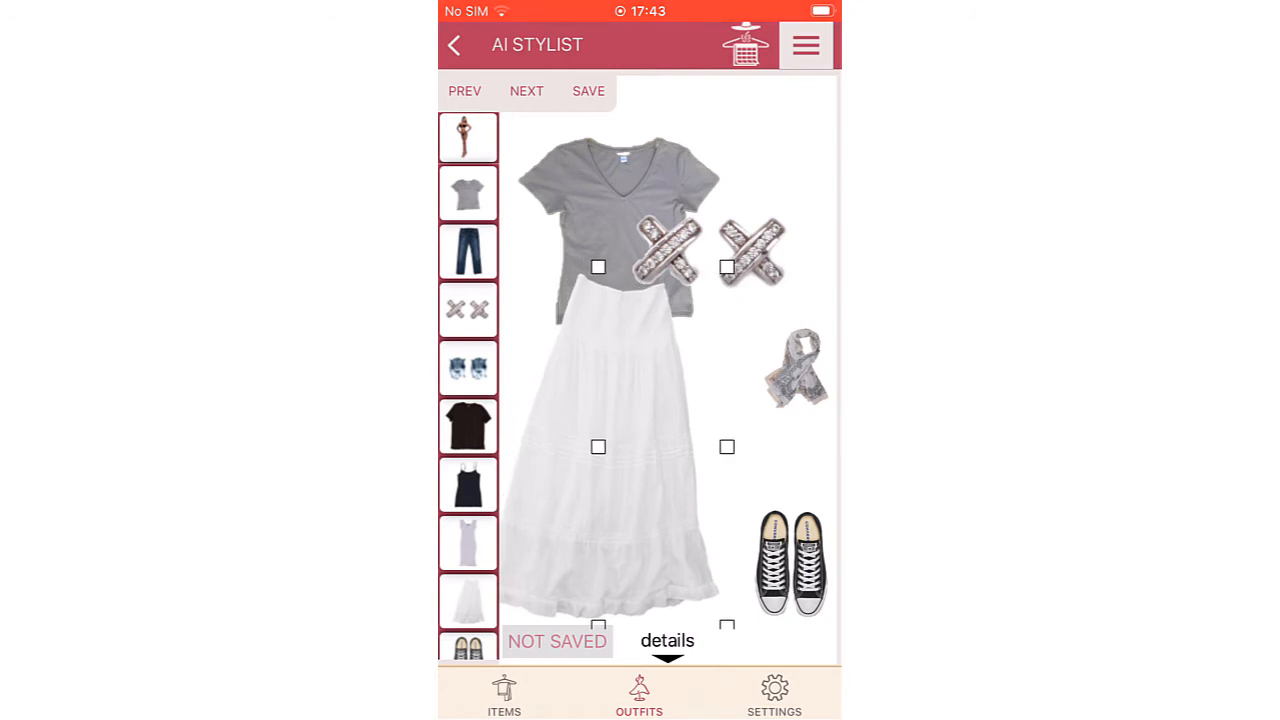
click(468, 137)
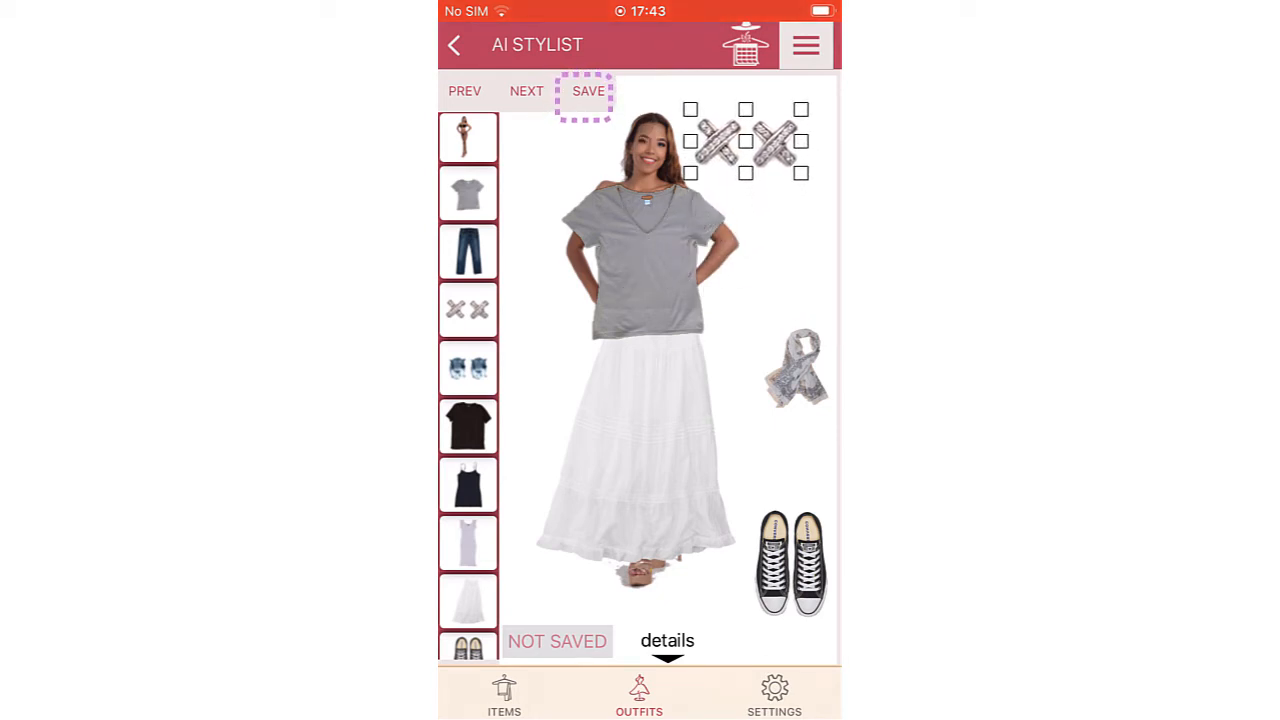
click(588, 91)
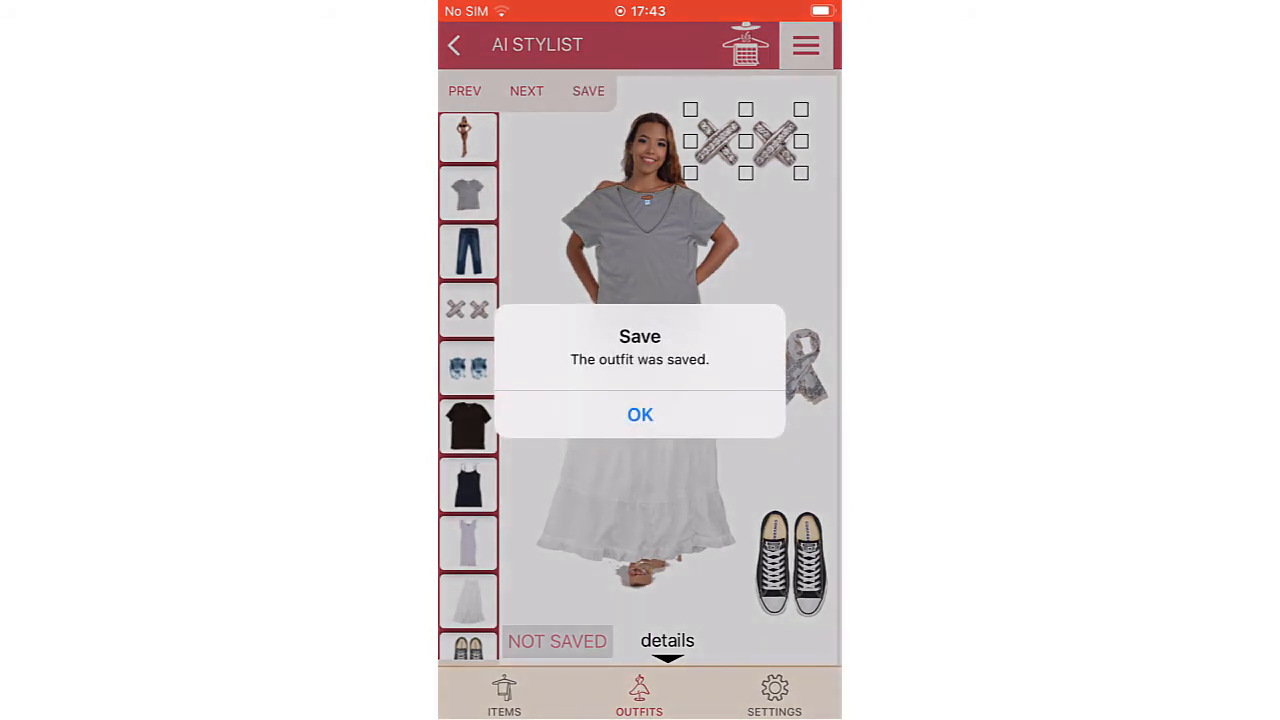
click(639, 414)
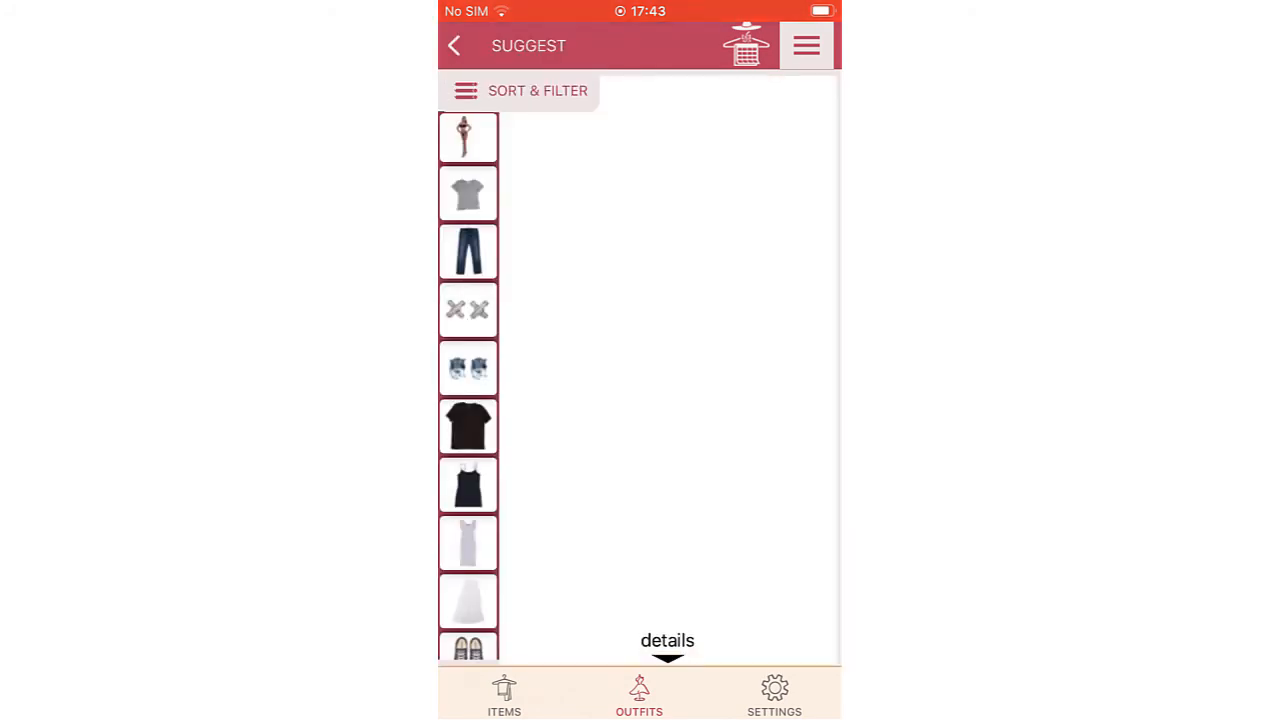
Finish the black T-shirt, jeans, sneakers and blue earrings outfit and reopen it
scroll(down, 3)
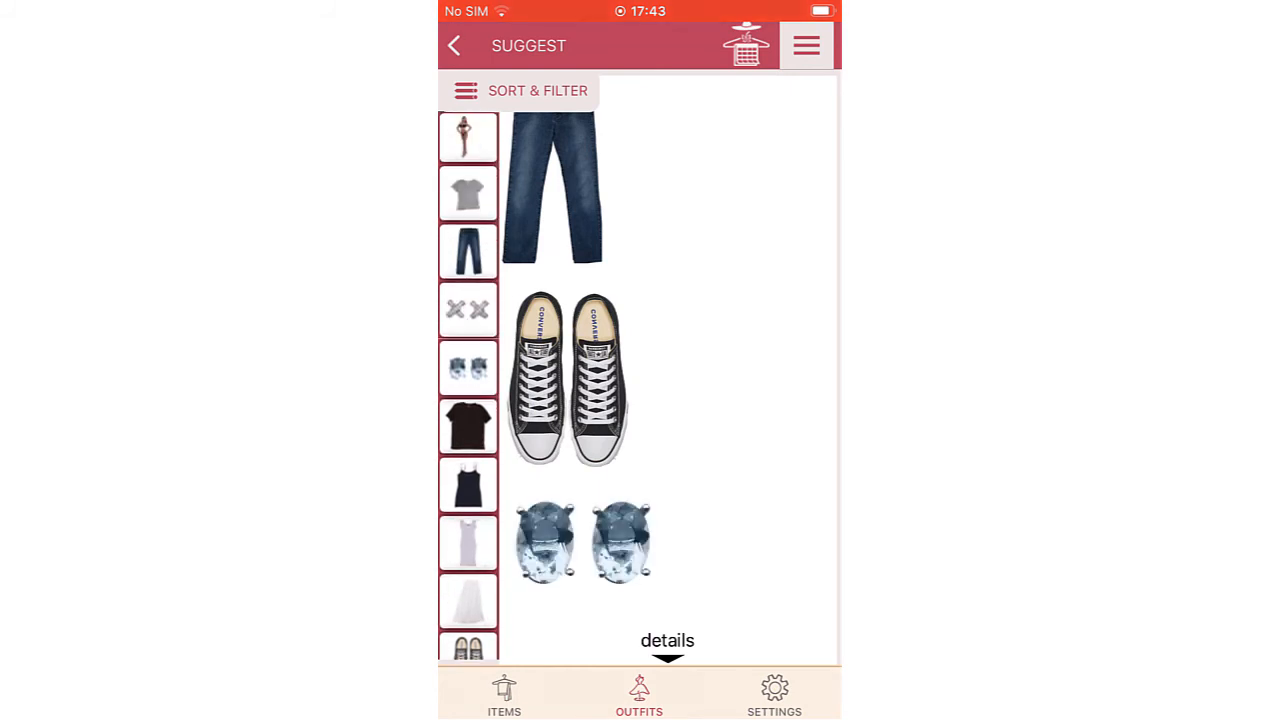
scroll(down, 3)
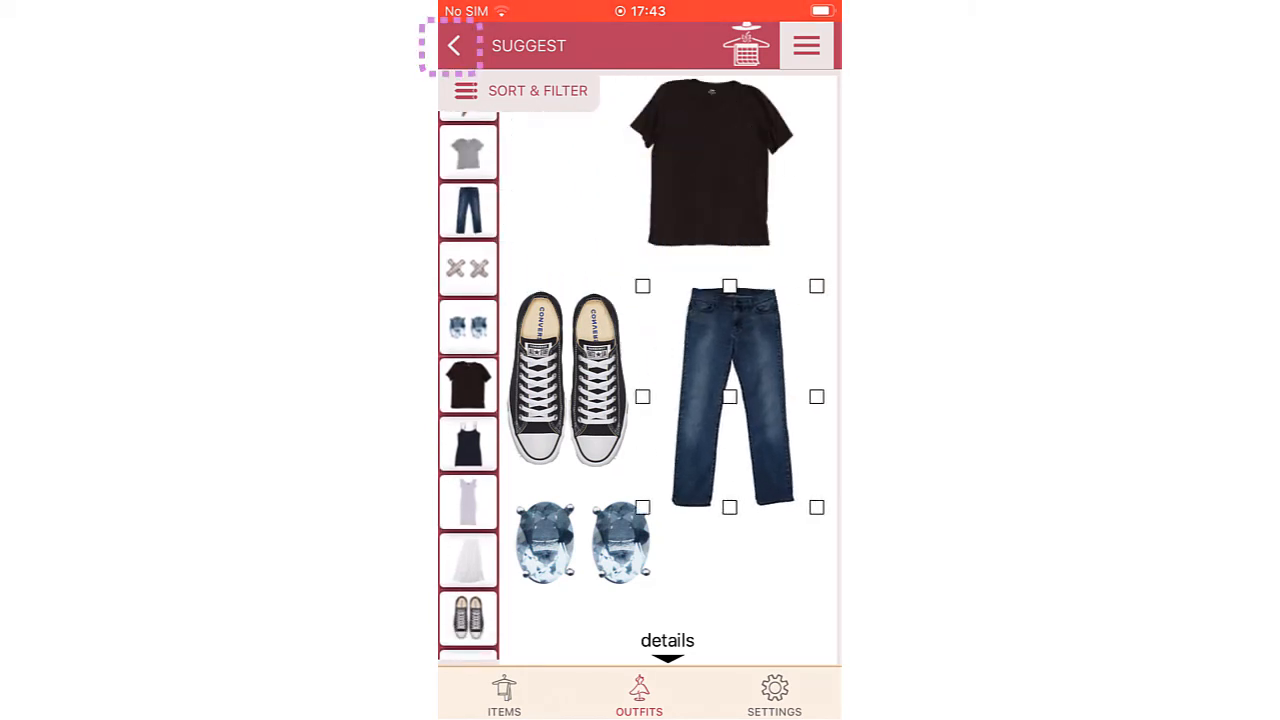
click(453, 45)
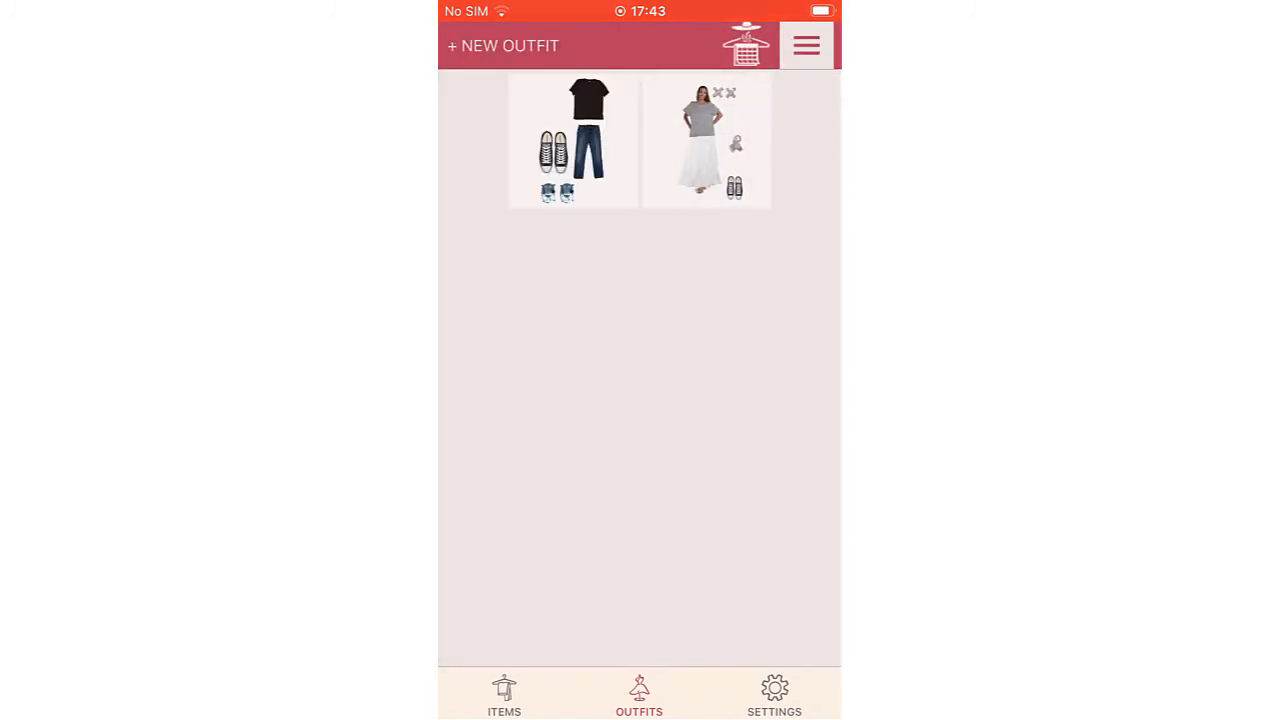
click(573, 141)
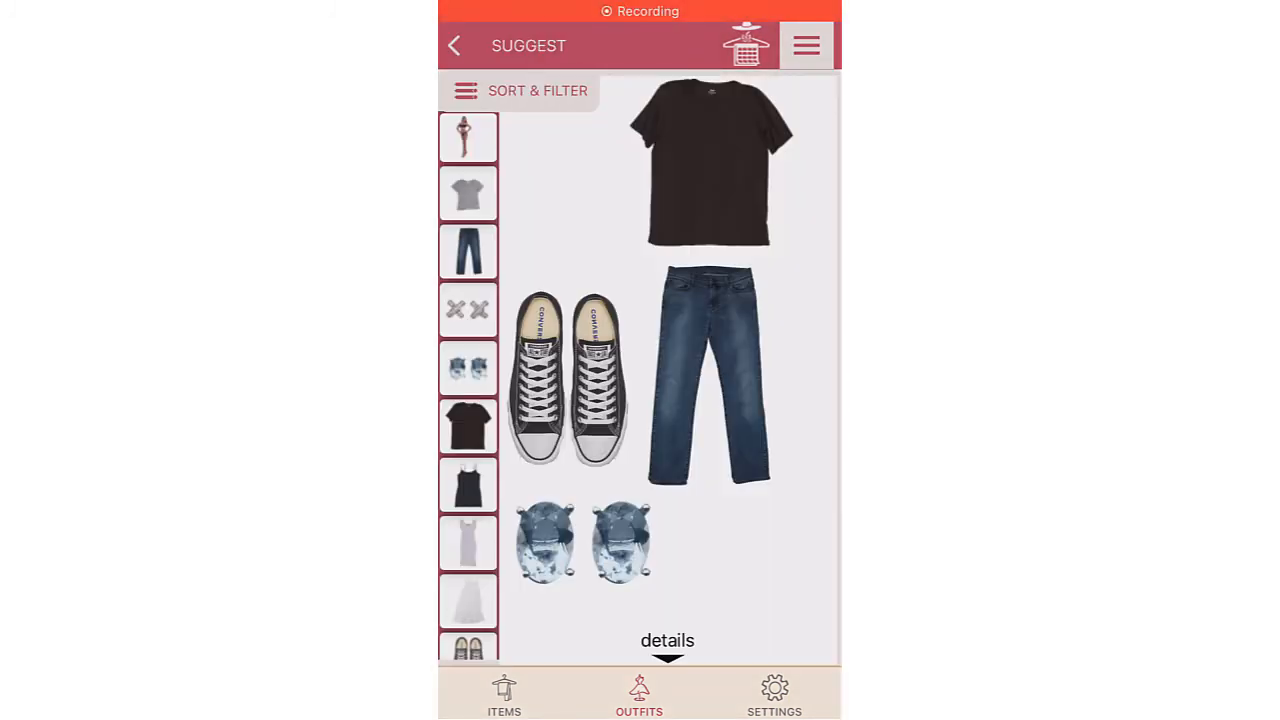
Open the outfit's details, log 12 July 2022 as worn, and go to items
click(667, 640)
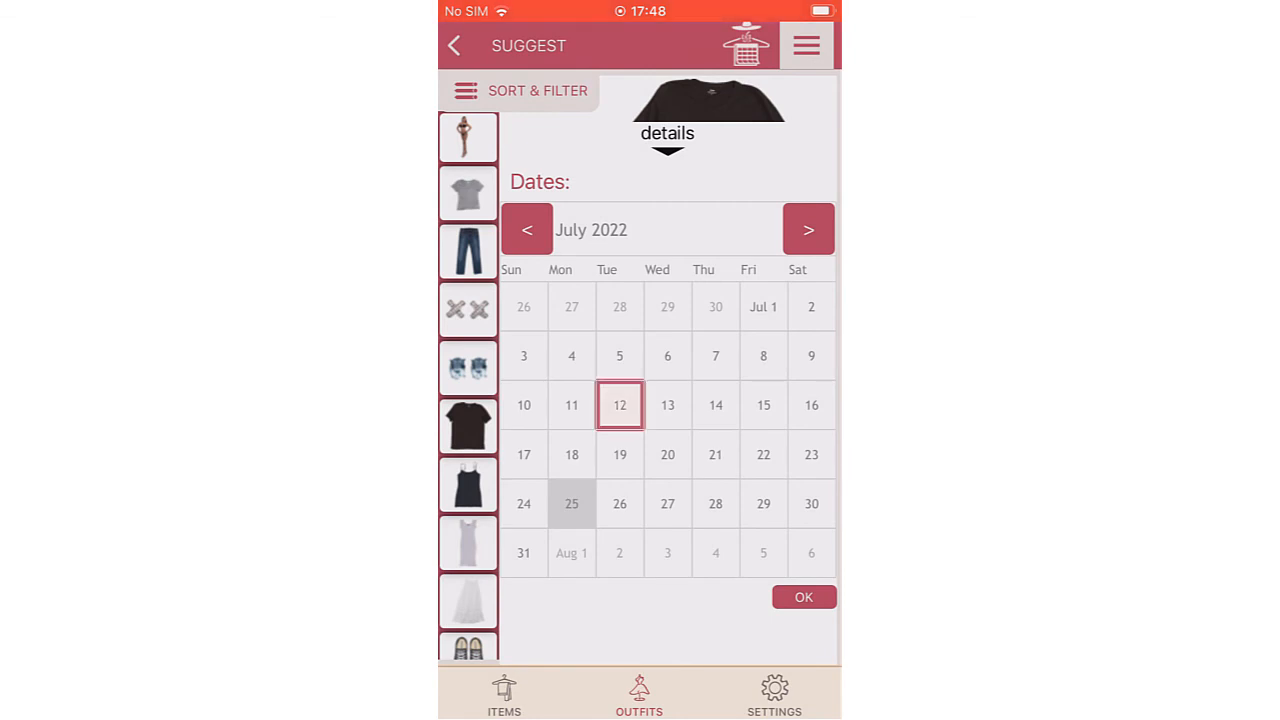
click(504, 695)
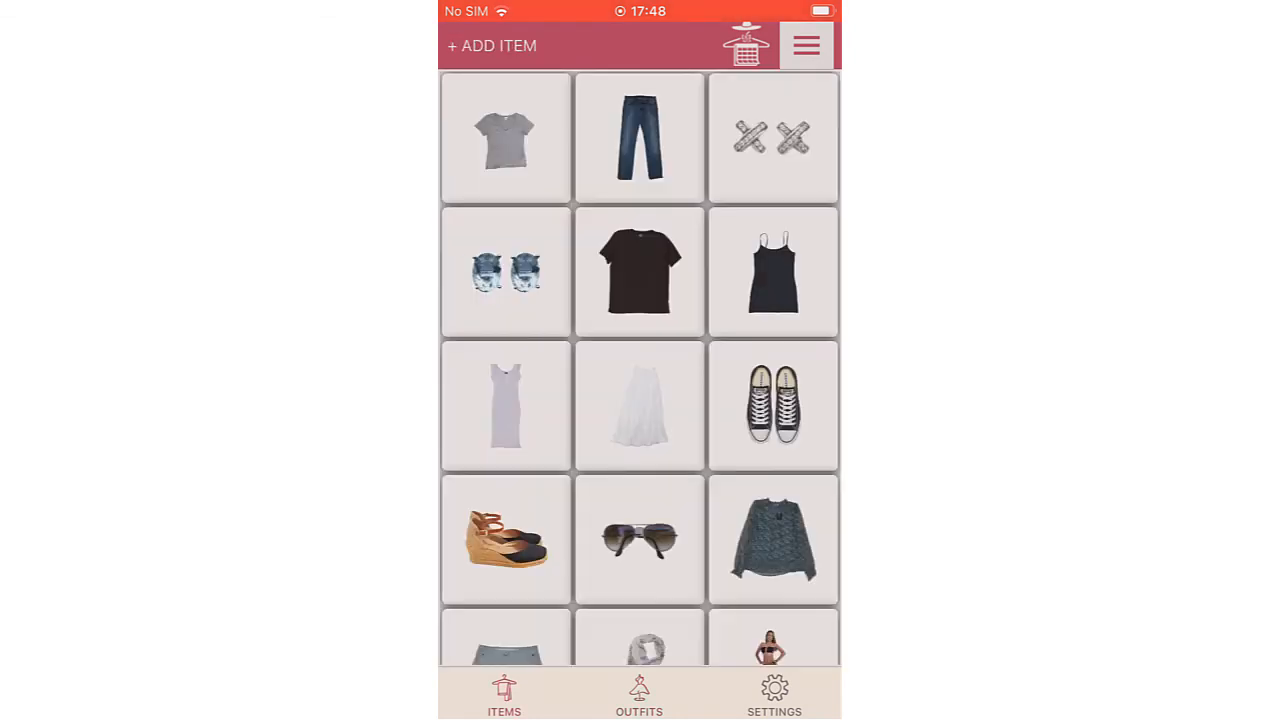
Mark the black T-shirt item as worn on 15 July 2022 and confirm
click(639, 272)
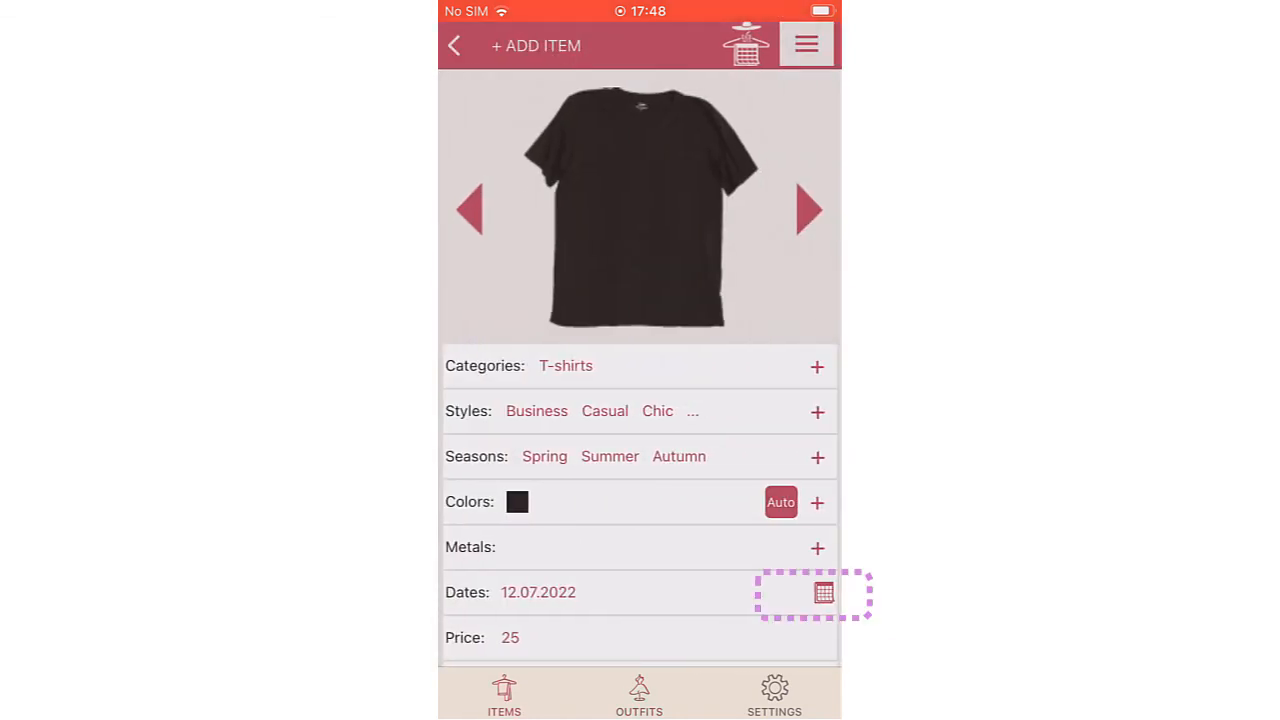
click(823, 592)
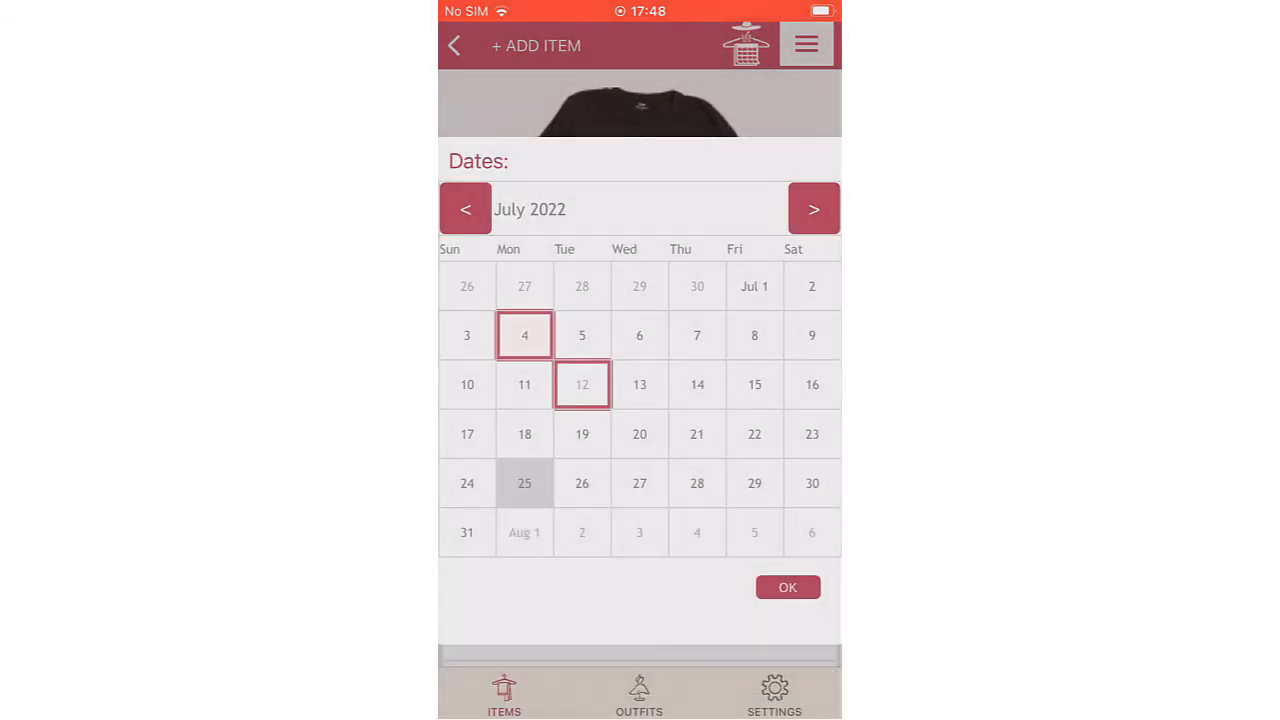
click(754, 384)
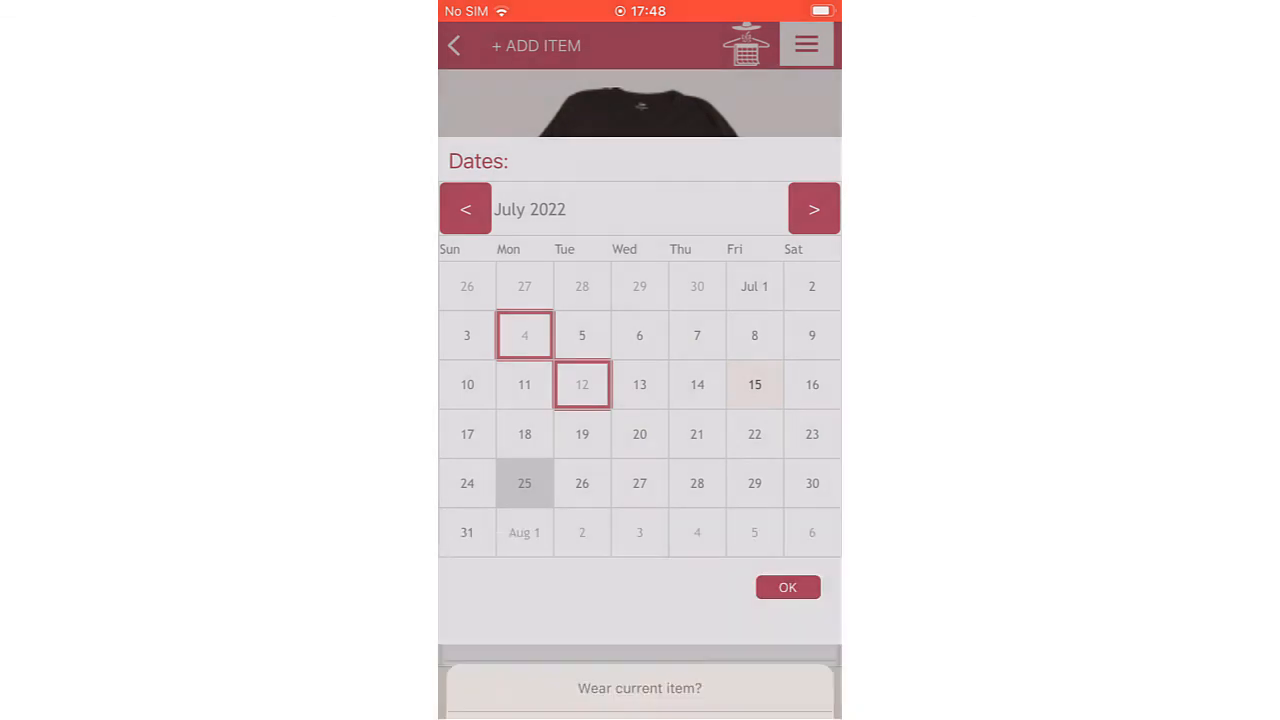
click(787, 587)
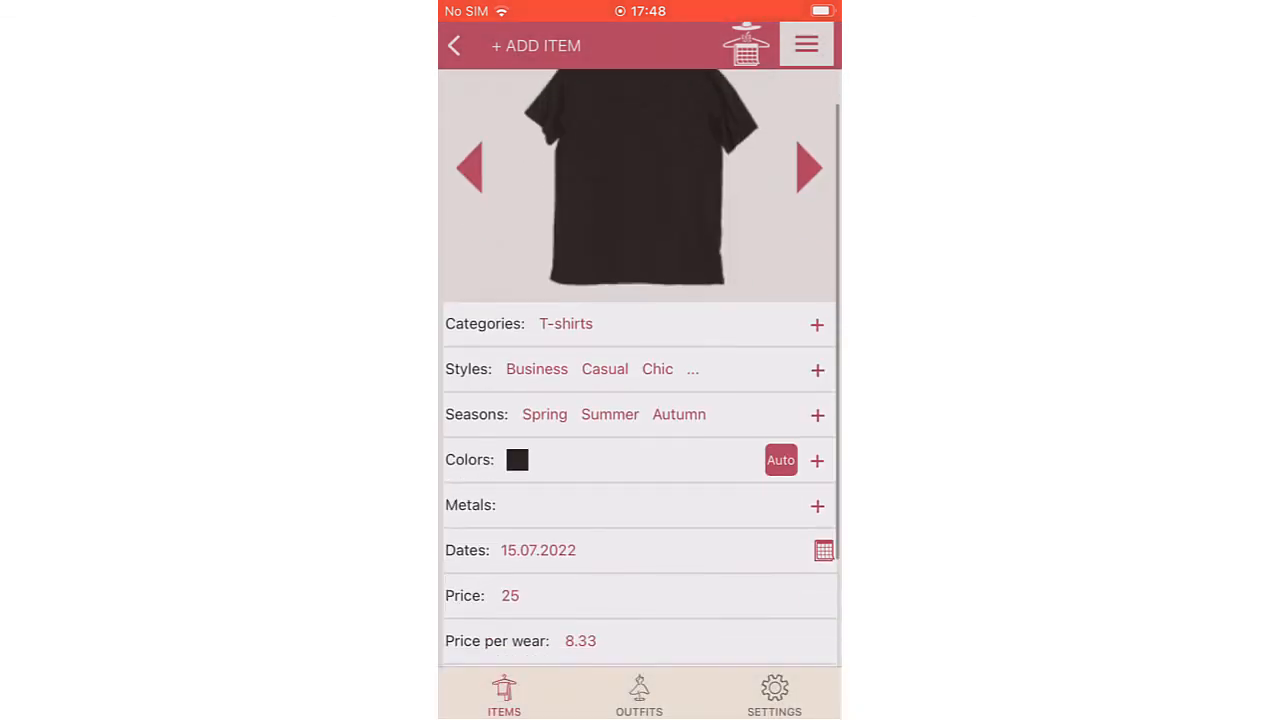